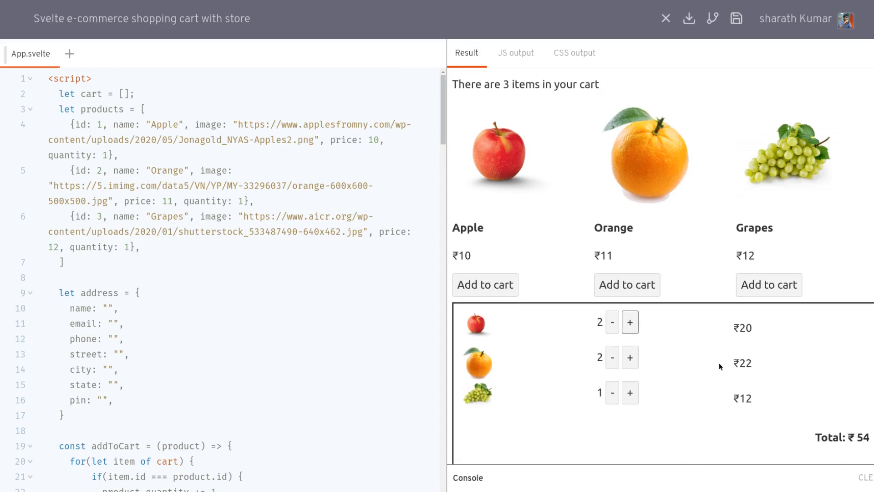
Fill the checkout form with test entries like 'asdsa', check out and dismiss the products alert
{"action": "scroll", "scroll_direction": "down", "scroll_amount": 3}
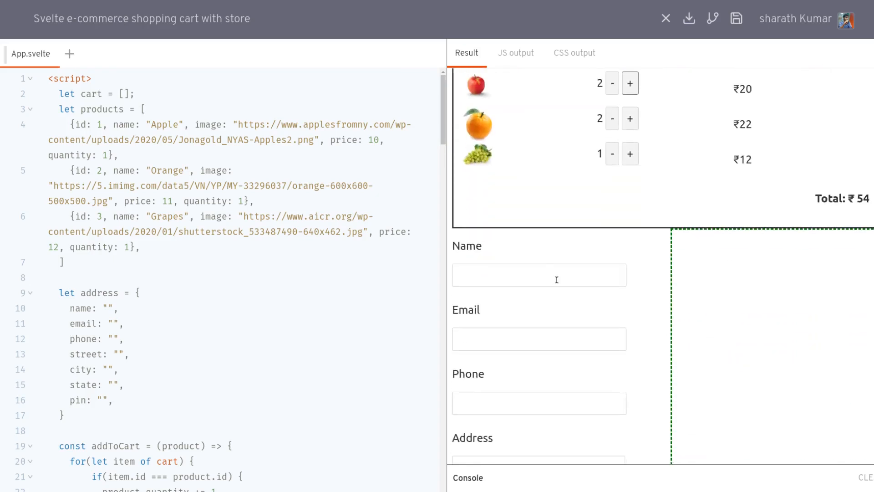
{"action": "left_click", "coordinate": [539, 275]}
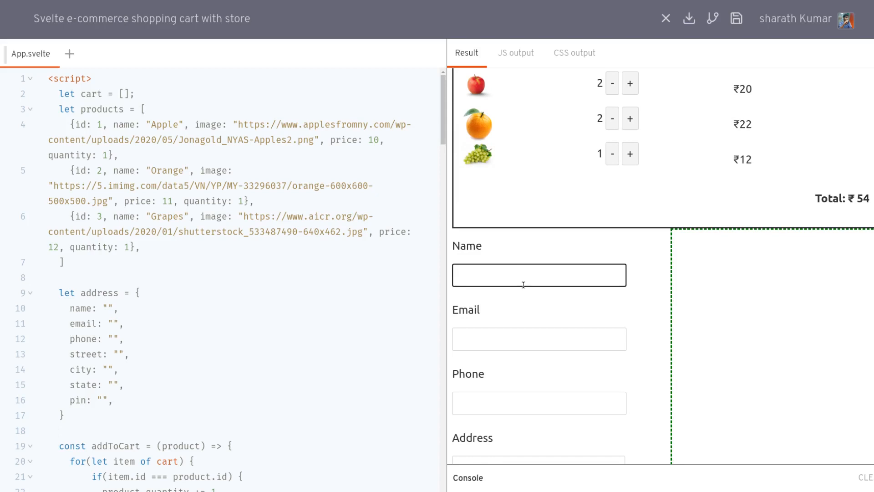
{"action": "type", "text": "asdsa"}
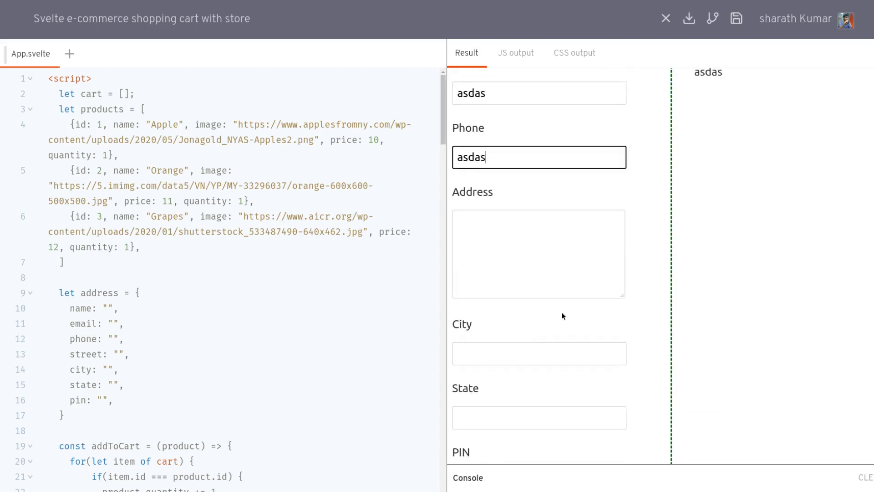
{"action": "type", "text": "asdasd"}
{"action": "left_click", "coordinate": [539, 417]}
{"action": "type", "text": "sad"}
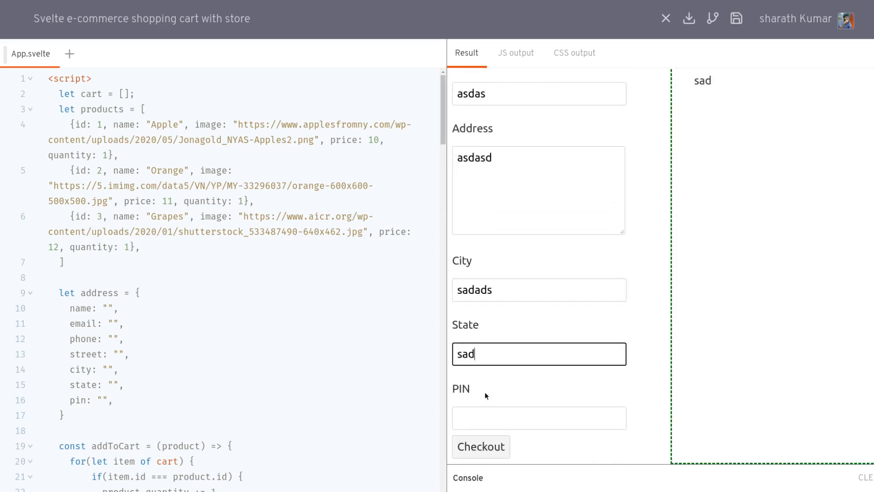
{"action": "left_click", "coordinate": [482, 446]}
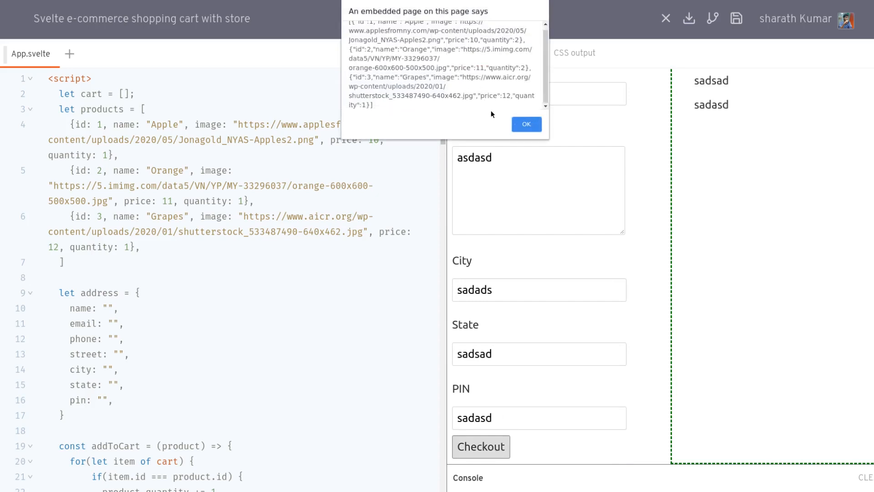
{"action": "left_click", "coordinate": [527, 124]}
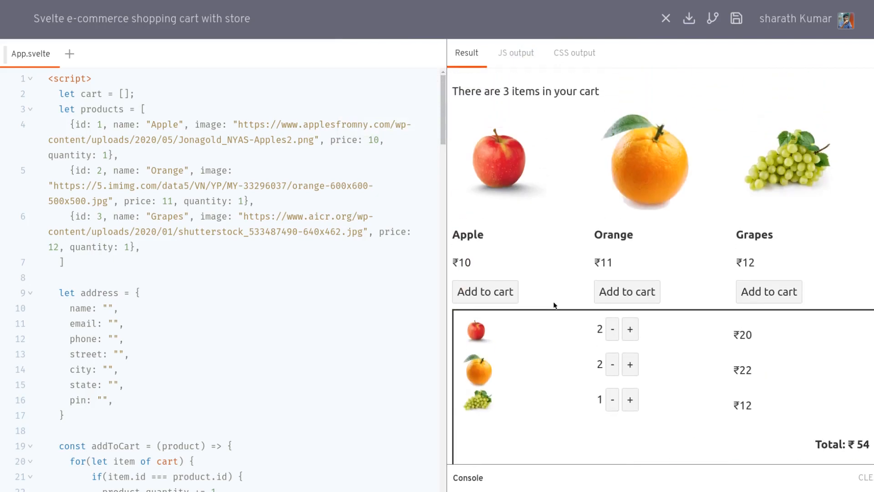
Scroll through App.svelte's code before adding a new component file
{"action": "scroll", "scroll_direction": "down", "scroll_amount": 3}
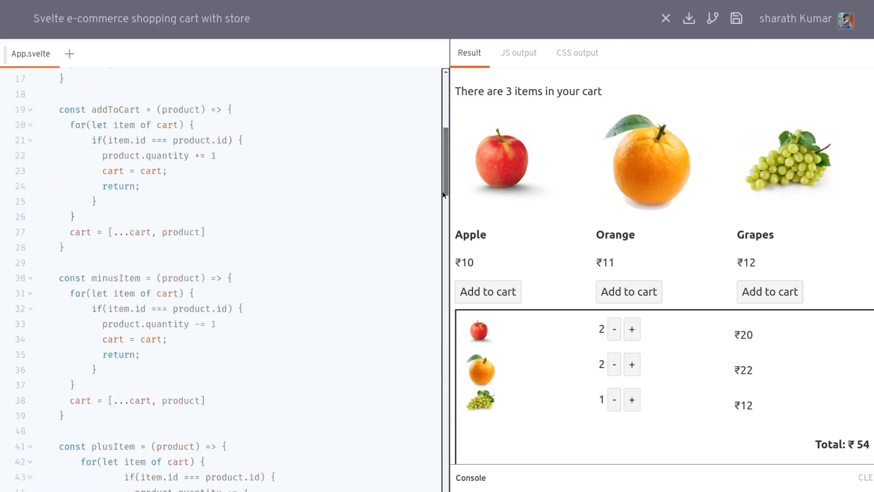
{"action": "scroll", "scroll_direction": "down", "scroll_amount": 3}
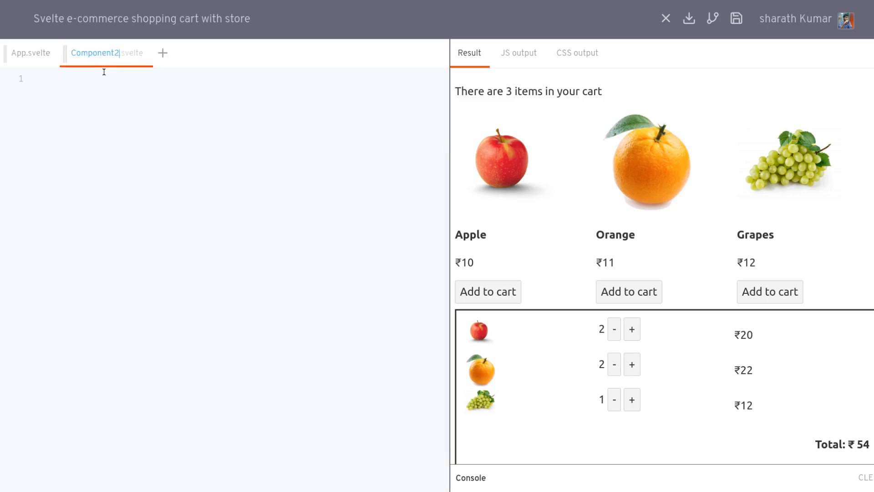
Name the new file cart.js and import {readable, writable} from "svelte/store", then return to App.svelte
{"action": "double_click", "coordinate": [95, 53]}
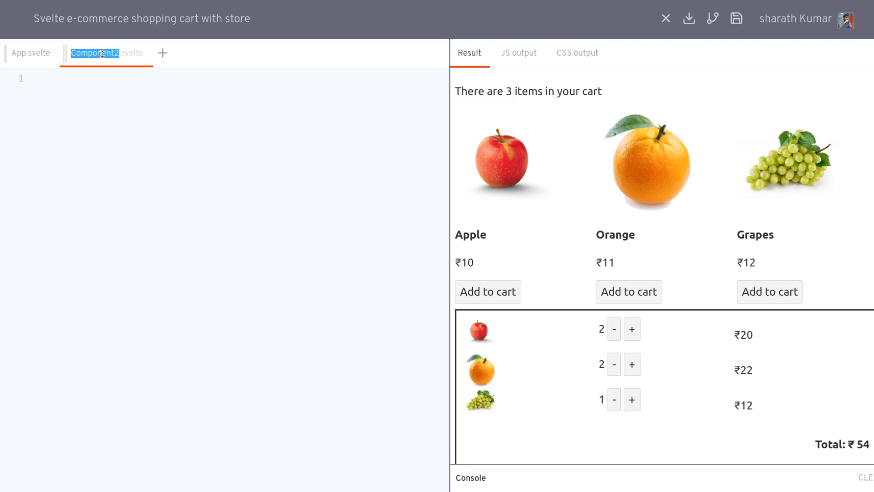
{"action": "type", "text": "cart.js"}
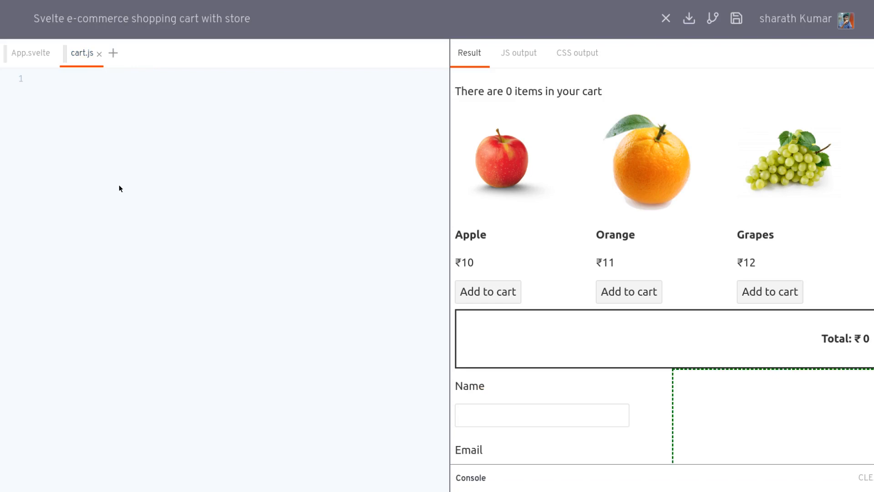
{"action": "type", "text": "import"}
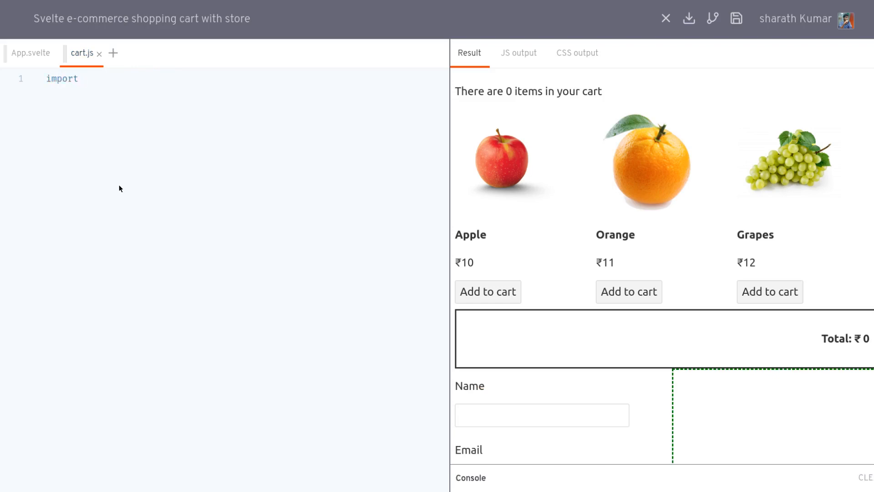
{"action": "type", "text": "{}"}
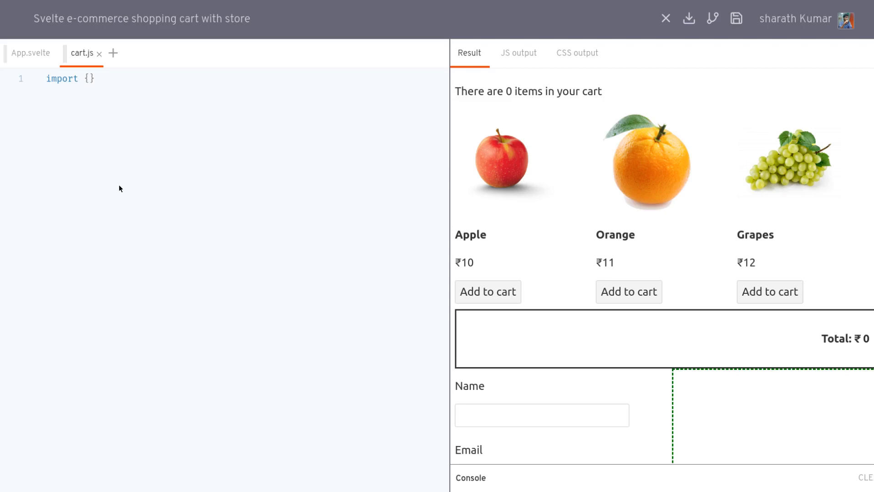
{"action": "type", "text": "readba"}
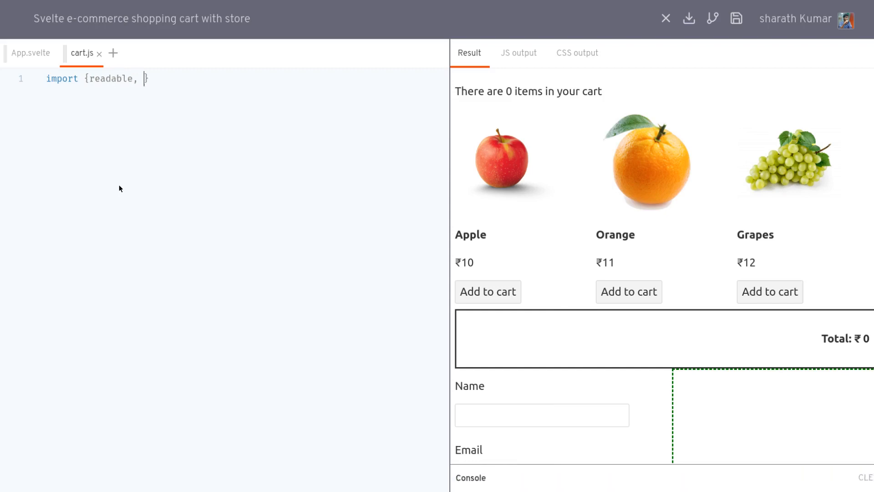
{"action": "type", "text": "writable}"}
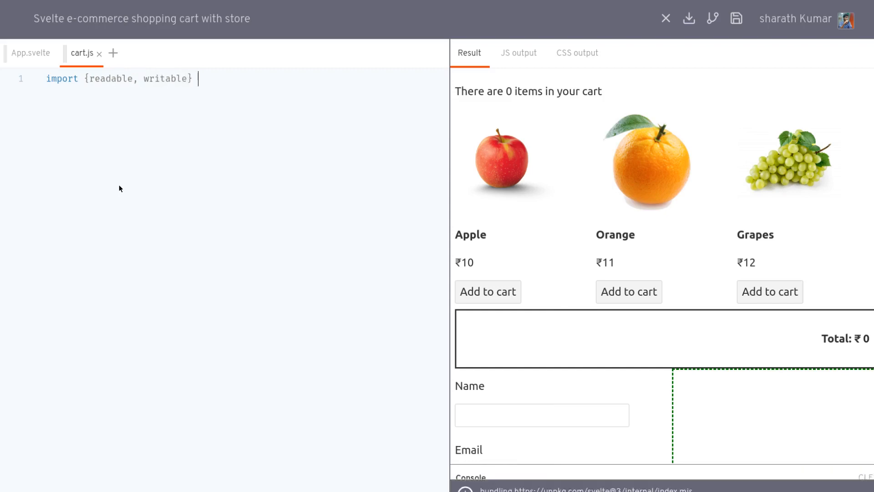
{"action": "type", "text": "from \"svelt\""}
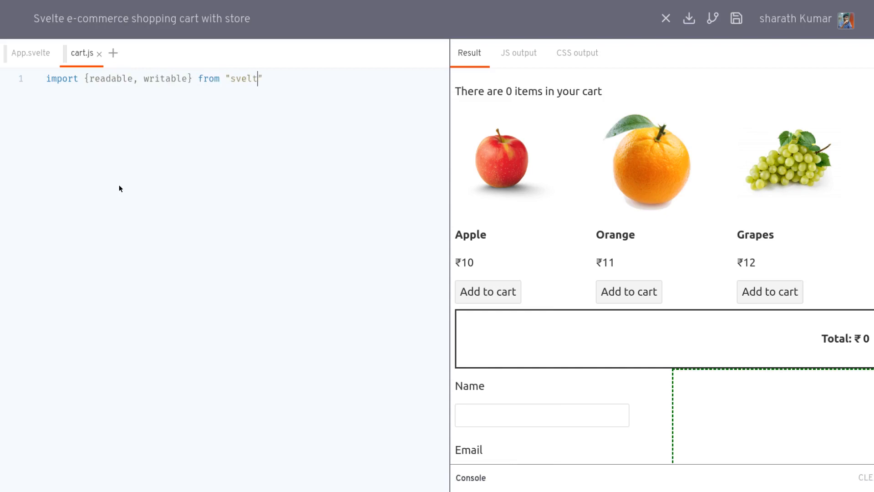
{"action": "type", "text": "/store"}
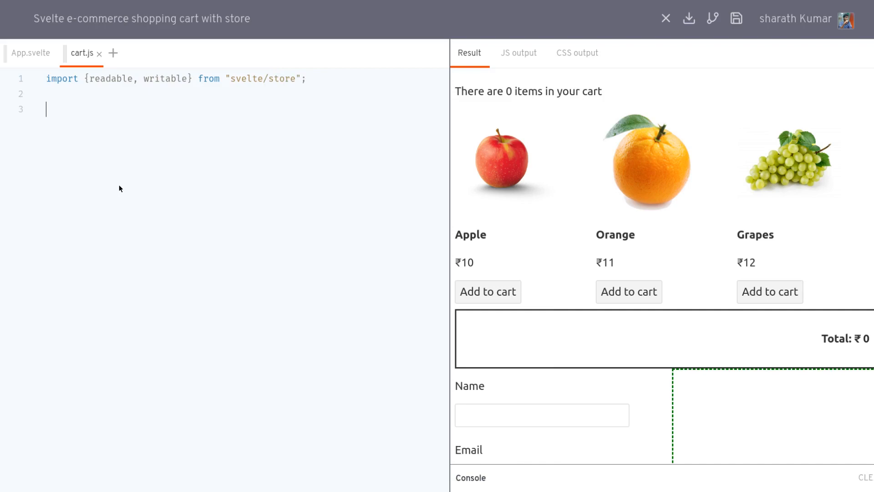
{"action": "left_click", "coordinate": [30, 53]}
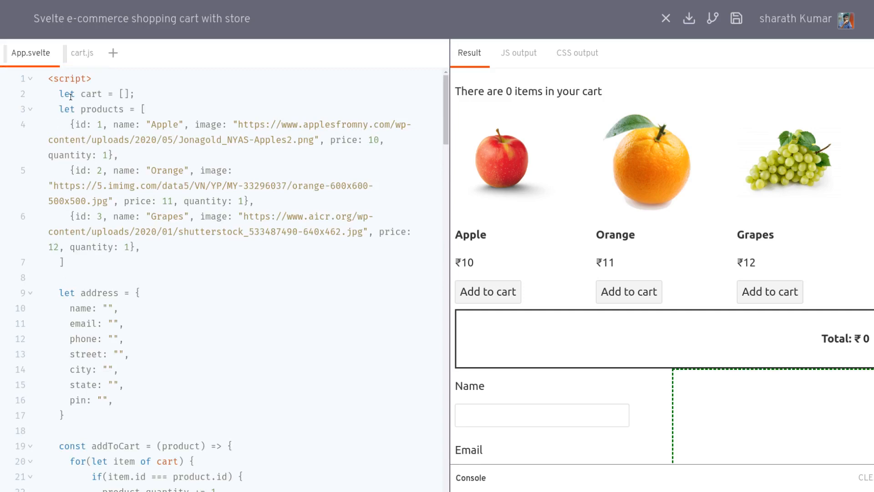
{"action": "mouse_move", "coordinate": [104, 110]}
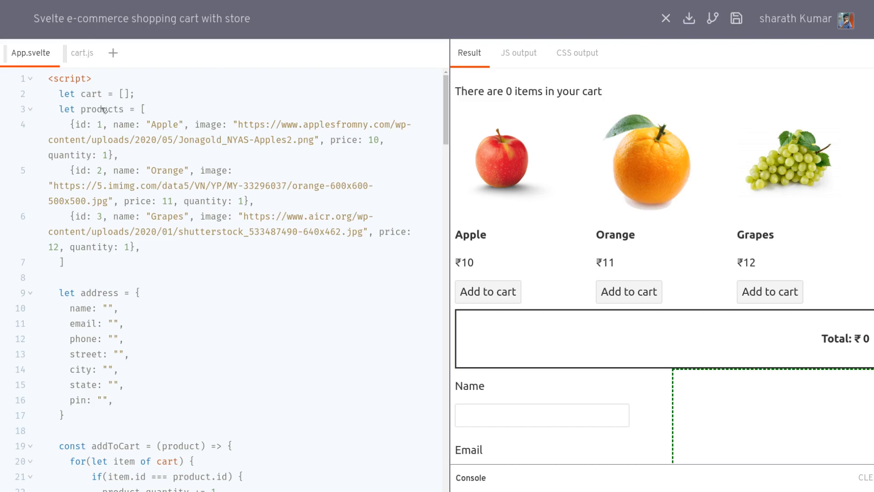
In cart.js write export const products = readable() with the cursor inside the call
{"action": "left_click", "coordinate": [82, 53]}
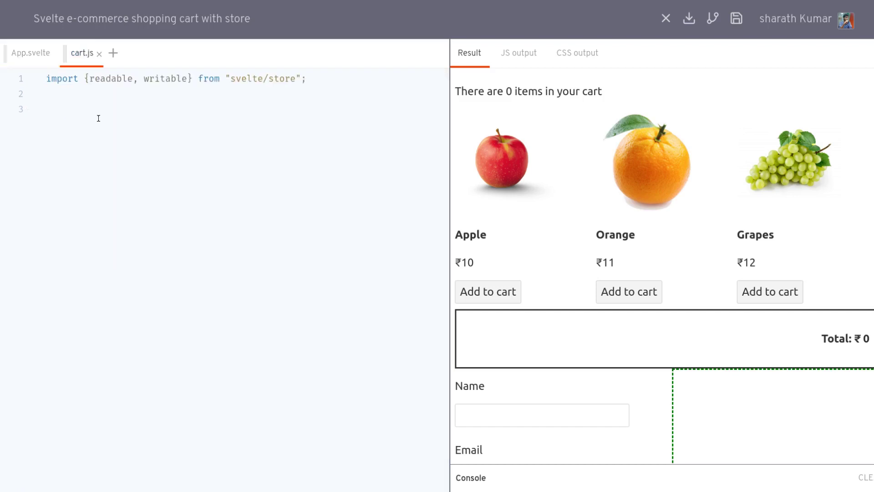
{"action": "type", "text": "export"}
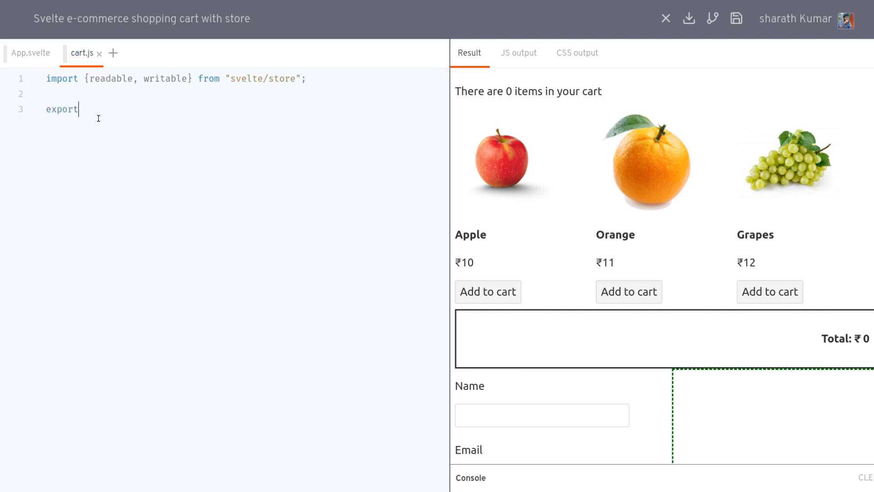
{"action": "type", "text": "const"}
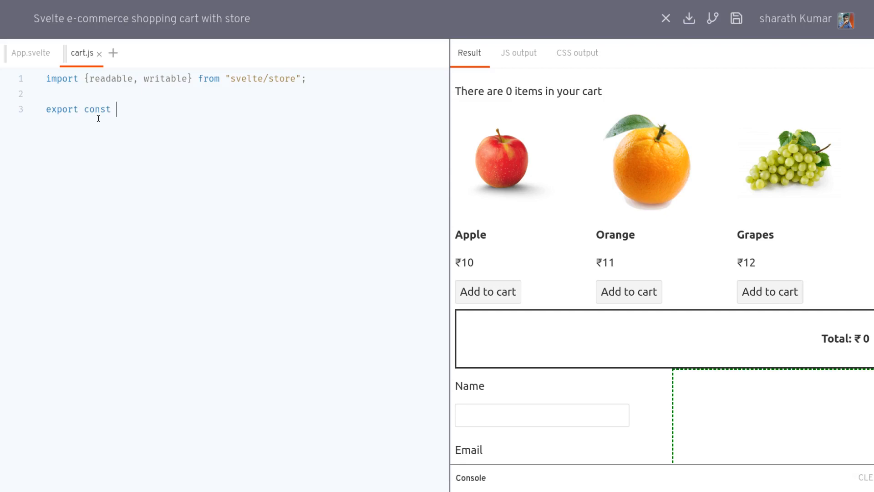
{"action": "type", "text": "products"}
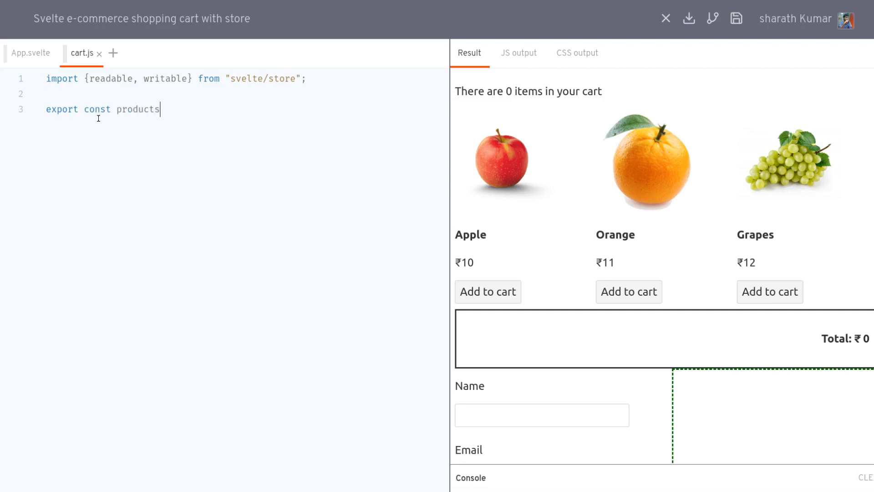
{"action": "type", "text": "= r"}
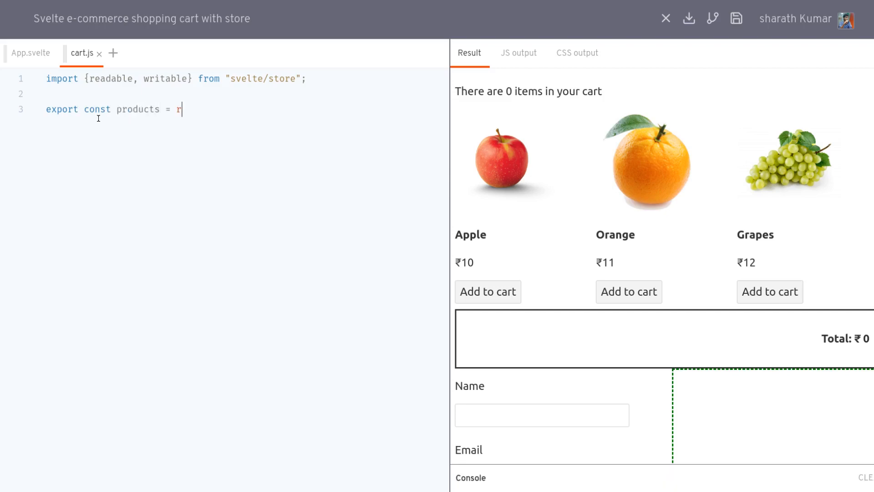
{"action": "type", "text": "eadable("}
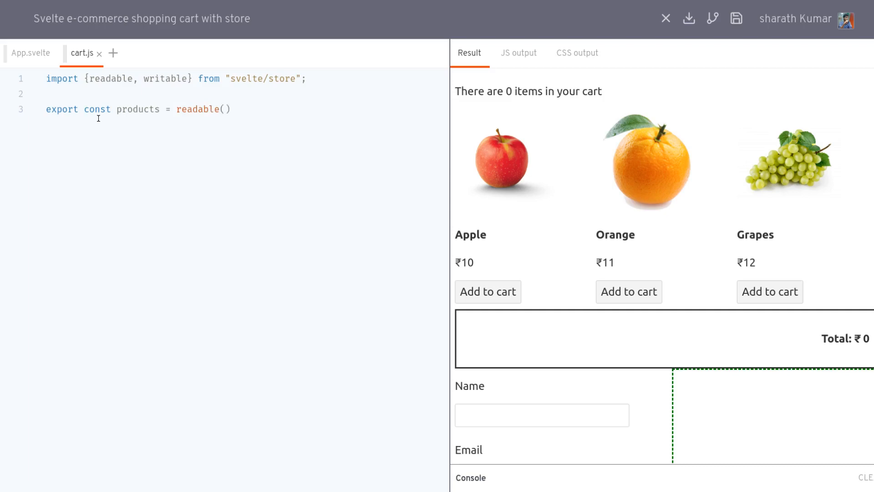
{"action": "left_click", "coordinate": [227, 109]}
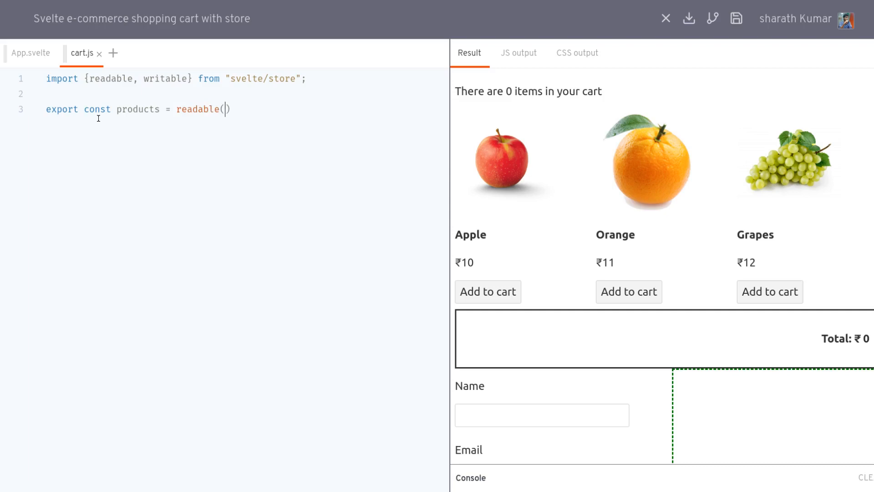
Copy the Apple, Orange and Grapes products array from App.svelte into readable([...])
{"action": "left_click", "coordinate": [30, 53]}
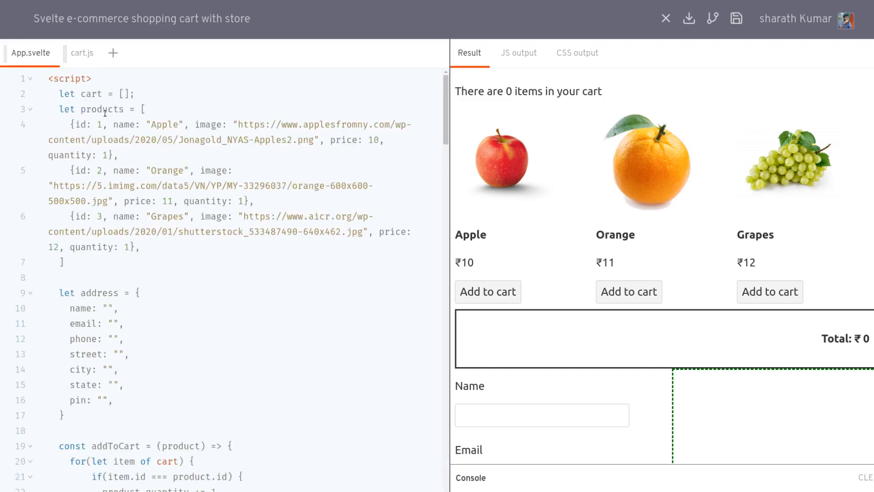
{"action": "left_click_drag", "start_coordinate": [143, 109], "coordinate": [77, 260]}
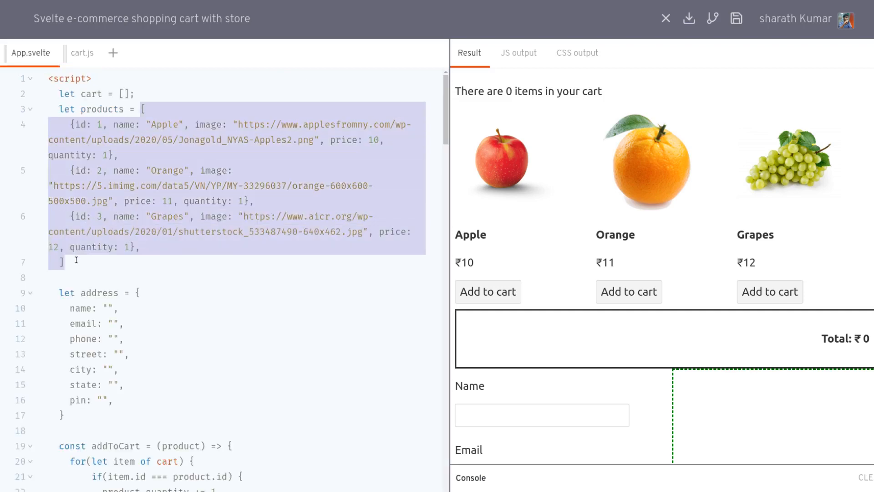
{"action": "left_click", "coordinate": [82, 53]}
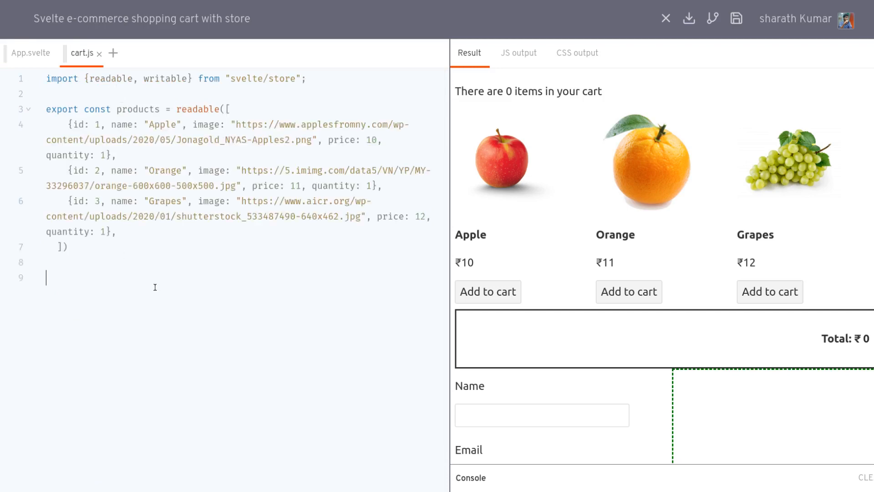
Add export const cart = writable([]); beneath the products store in cart.js
{"action": "type", "text": "export"}
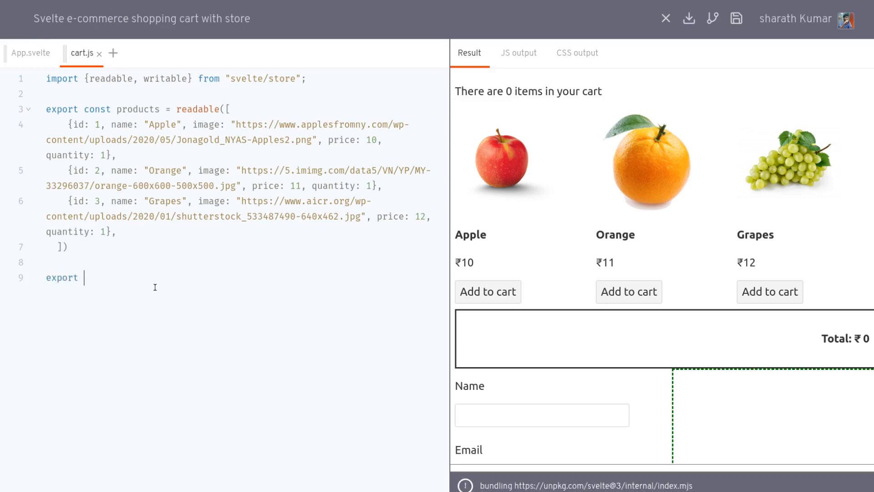
{"action": "type", "text": "const"}
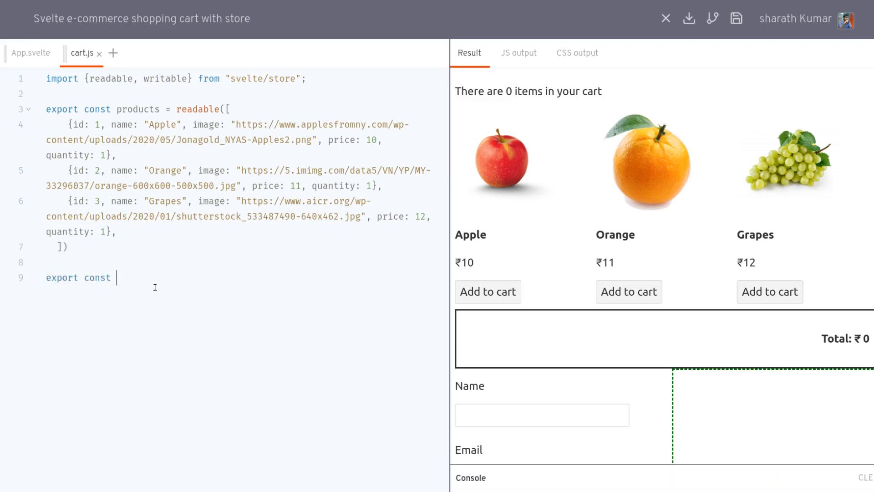
{"action": "type", "text": "cart ="}
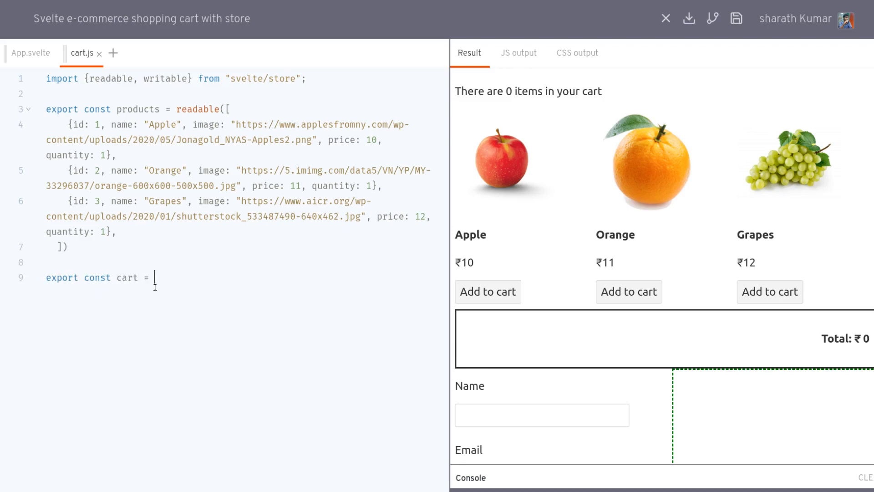
{"action": "type", "text": "wr"}
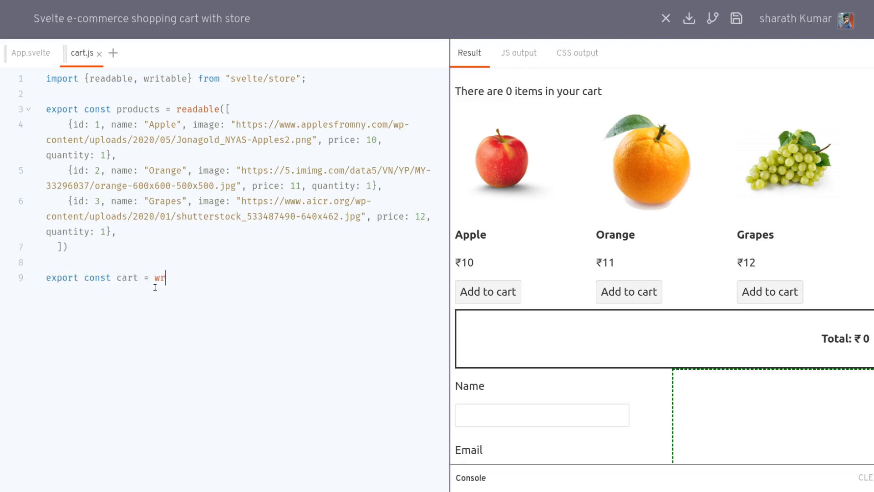
{"action": "type", "text": "ita"}
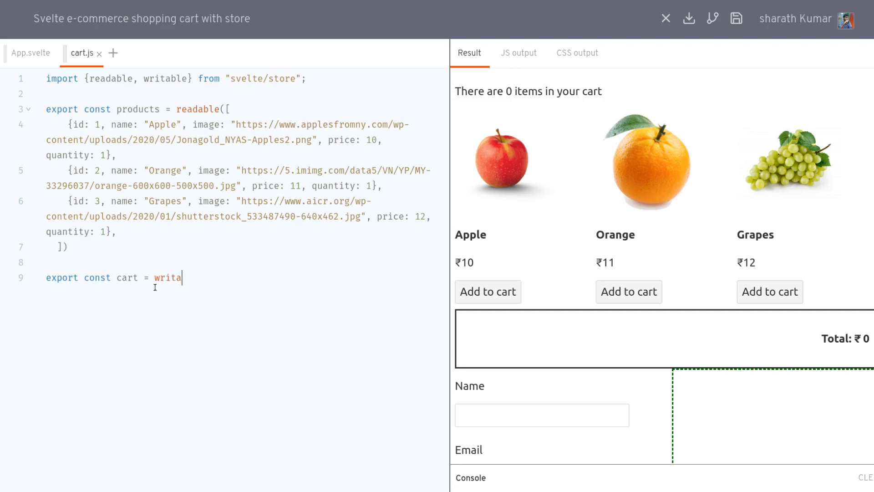
{"action": "type", "text": "ble()"}
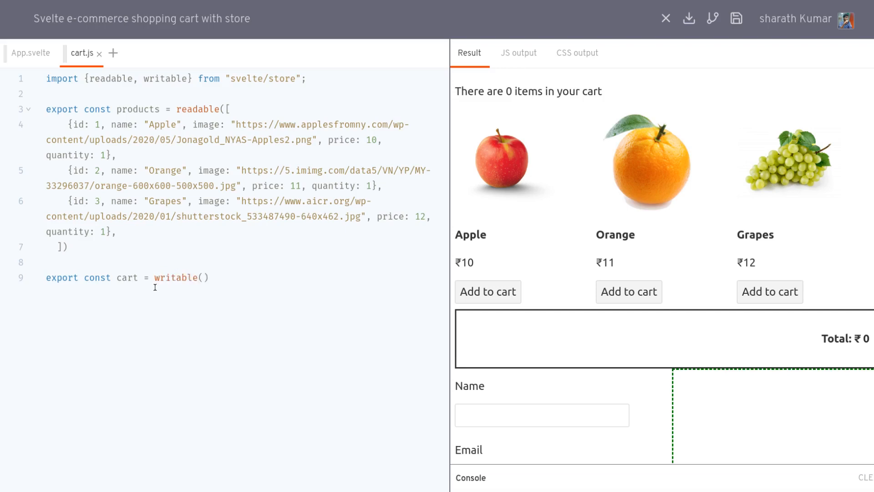
{"action": "type", "text": "[]"}
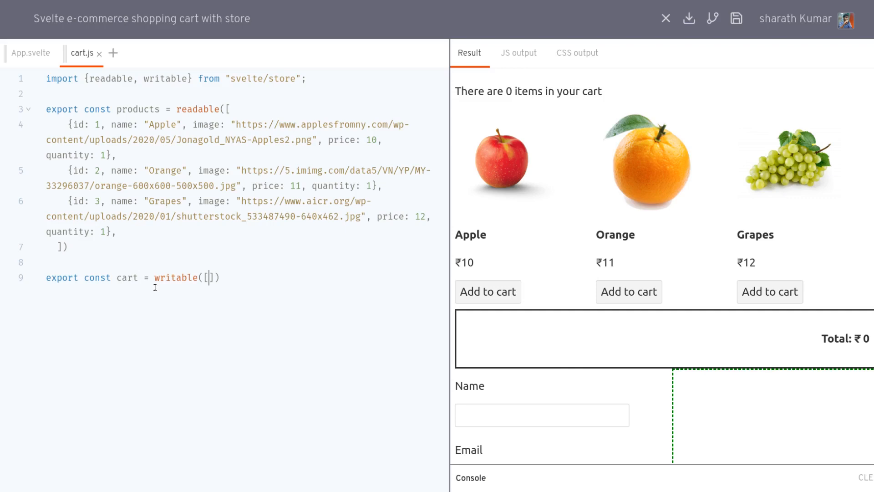
{"action": "type", "text": ");"}
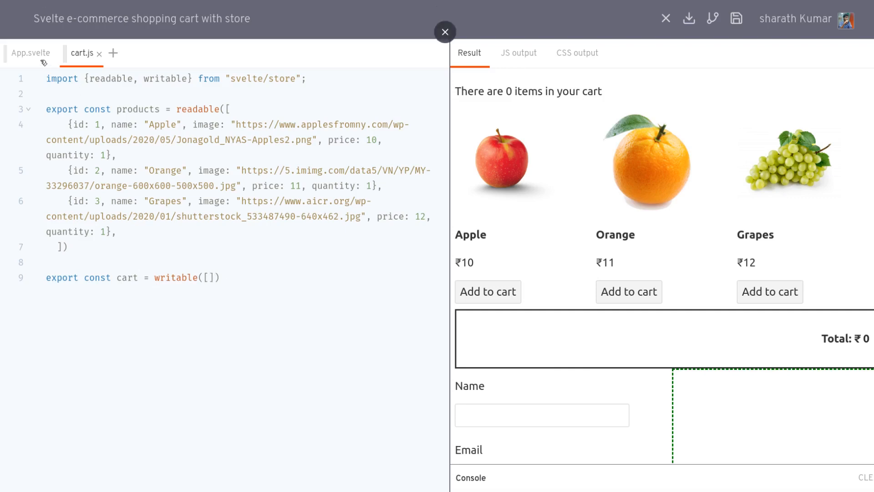
{"action": "left_click", "coordinate": [30, 53]}
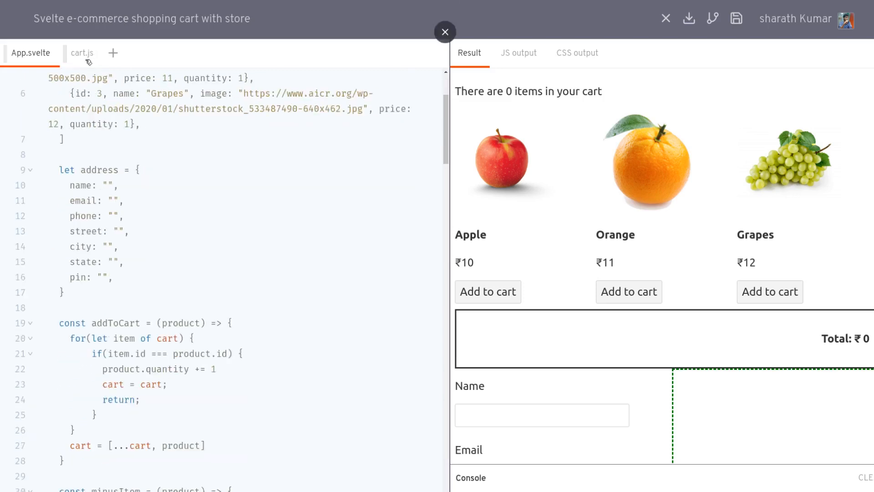
{"action": "left_click", "coordinate": [83, 53]}
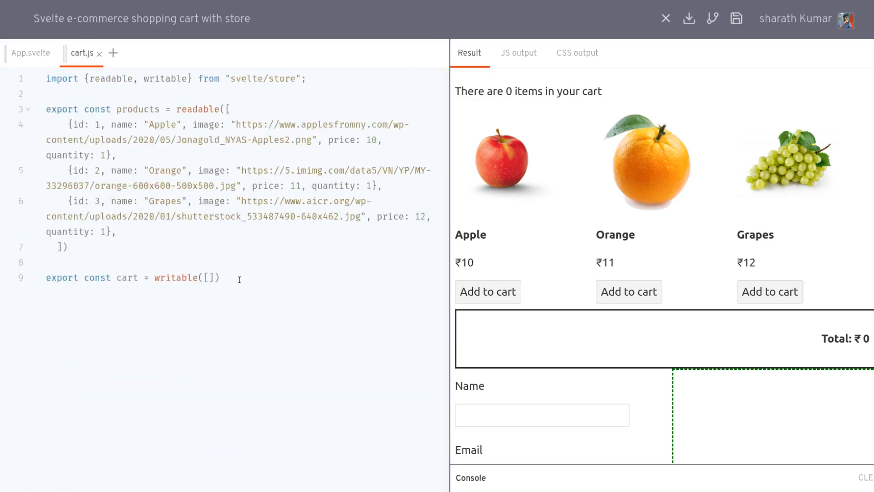
Duplicate the cart export on a new line and rename it address
{"action": "type", "text": "export const cart = writable([])"}
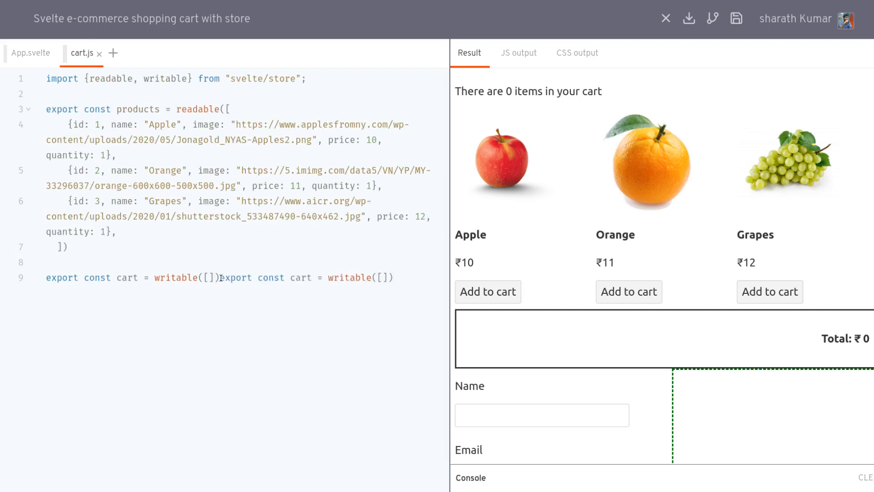
{"action": "key", "text": "Enter"}
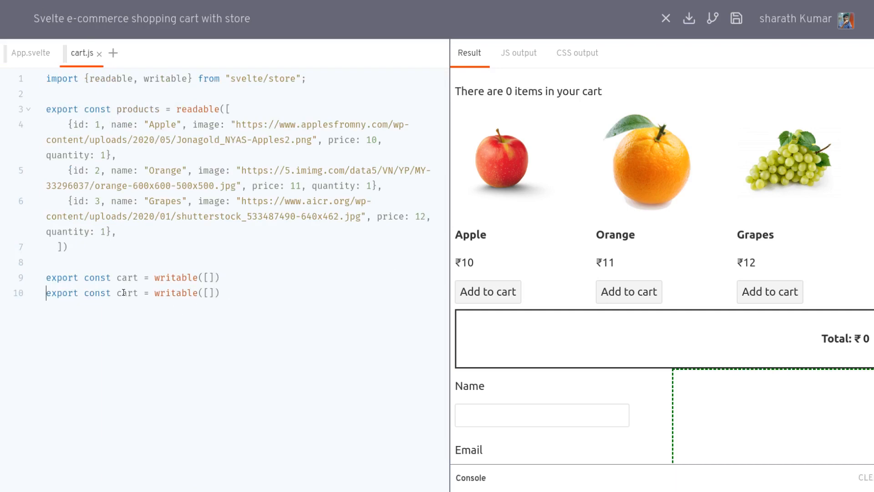
{"action": "type", "text": "address"}
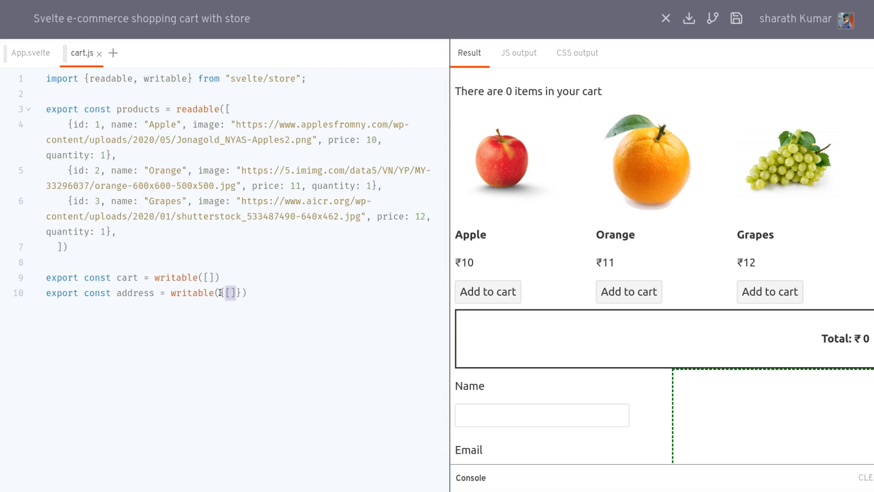
Copy the name, email, phone, street, city, state and pin fields from App.svelte into writable({...})
{"action": "left_click", "coordinate": [29, 53]}
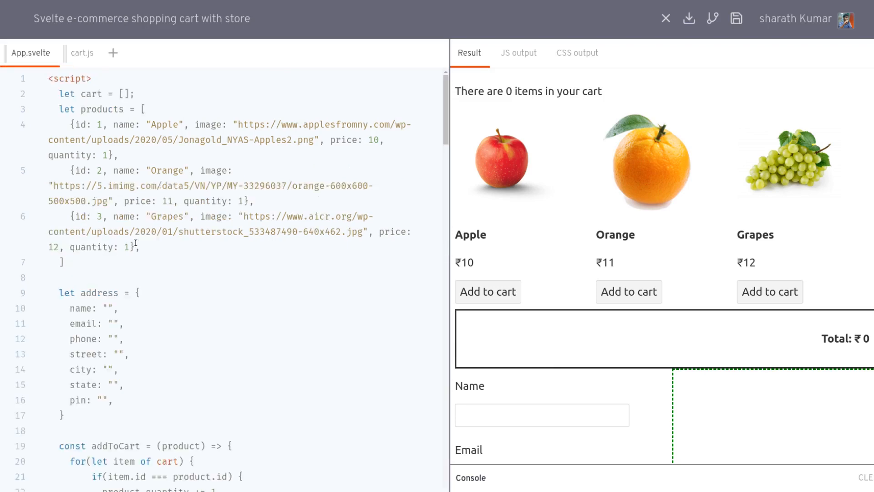
{"action": "left_click_drag", "start_coordinate": [134, 292], "coordinate": [63, 415]}
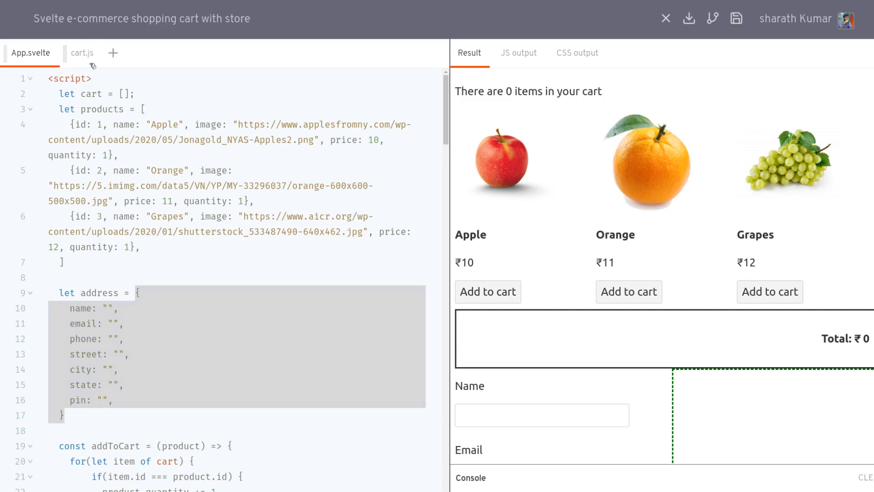
{"action": "left_click", "coordinate": [82, 53]}
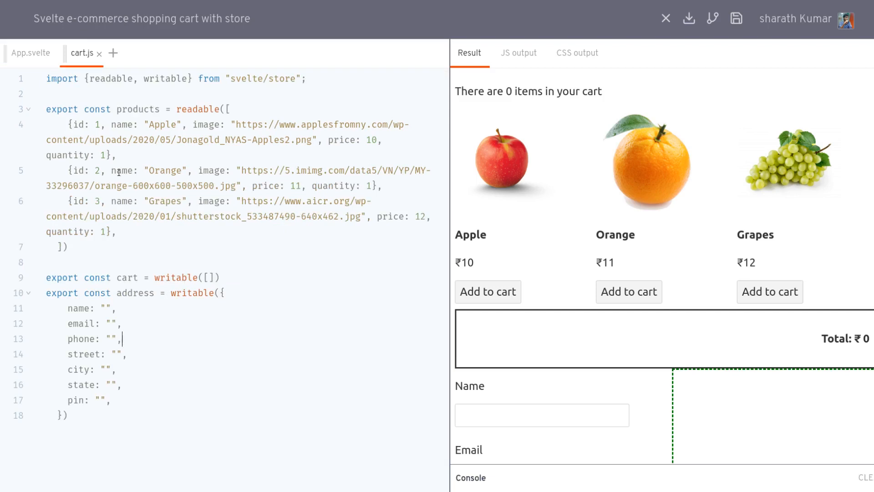
{"action": "mouse_move", "coordinate": [230, 278]}
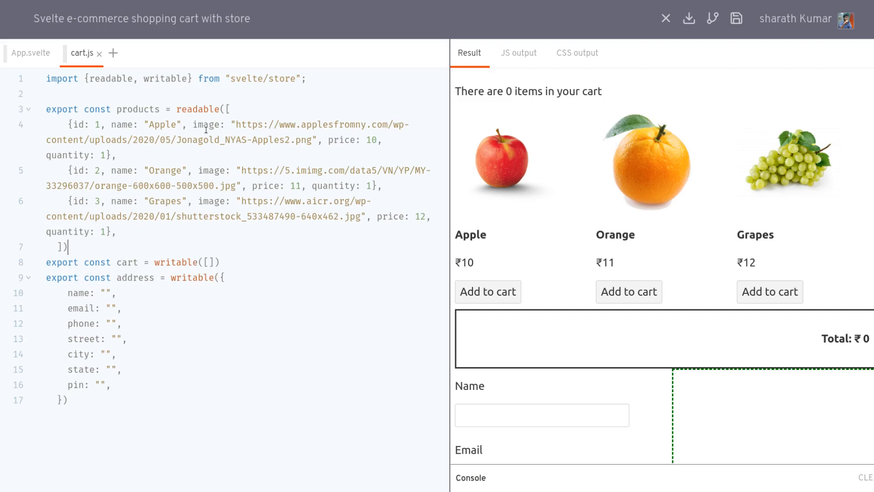
{"action": "left_click", "coordinate": [30, 53]}
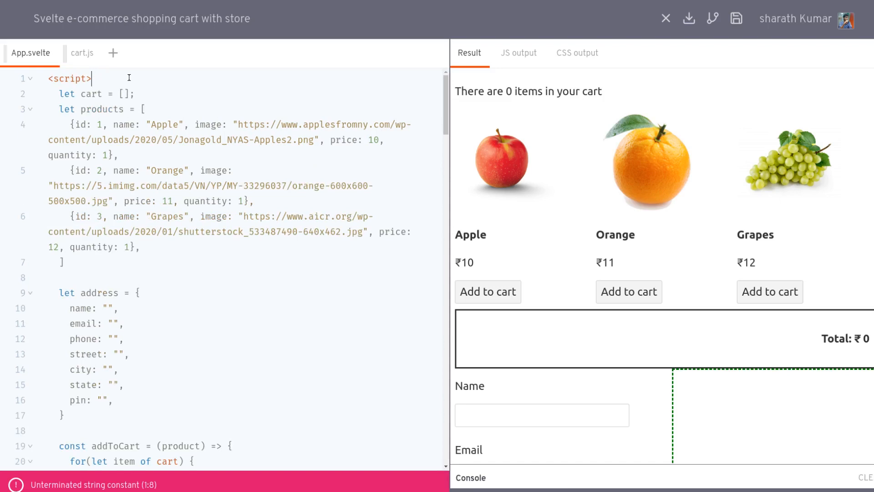
Add import {products, cart, address} from "./cart.js"; at the top of App.svelte's script
{"action": "type", "text": "import"}
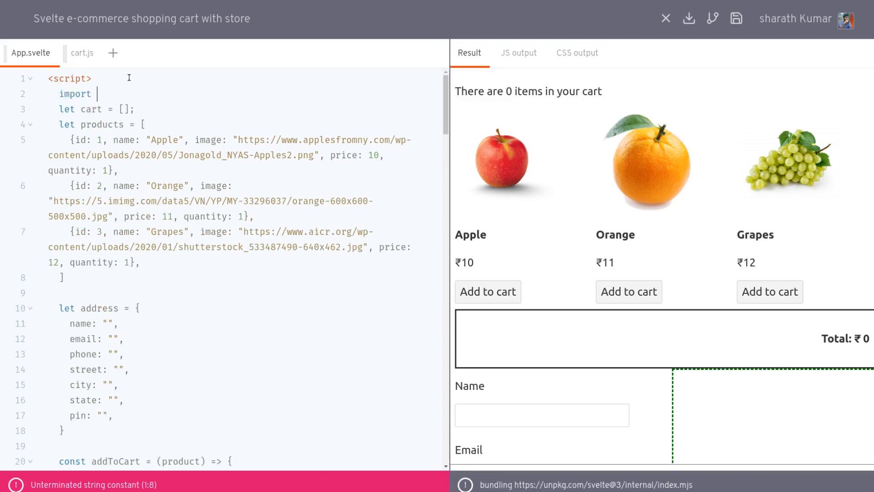
{"action": "type", "text": "{}"}
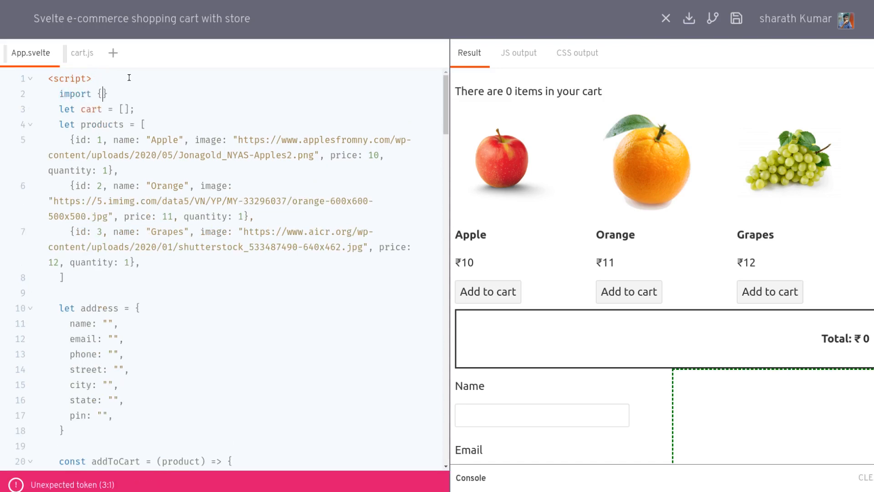
{"action": "type", "text": "p"}
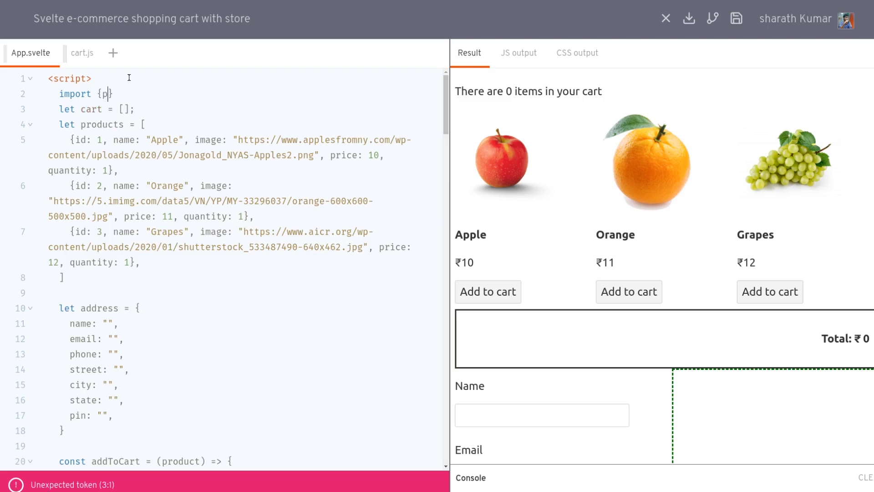
{"action": "type", "text": "roducts,"}
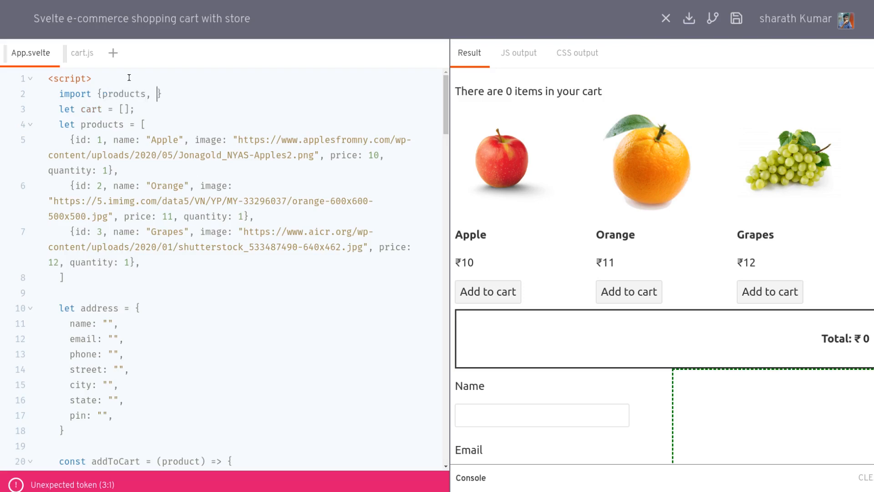
{"action": "type", "text": "cart"}
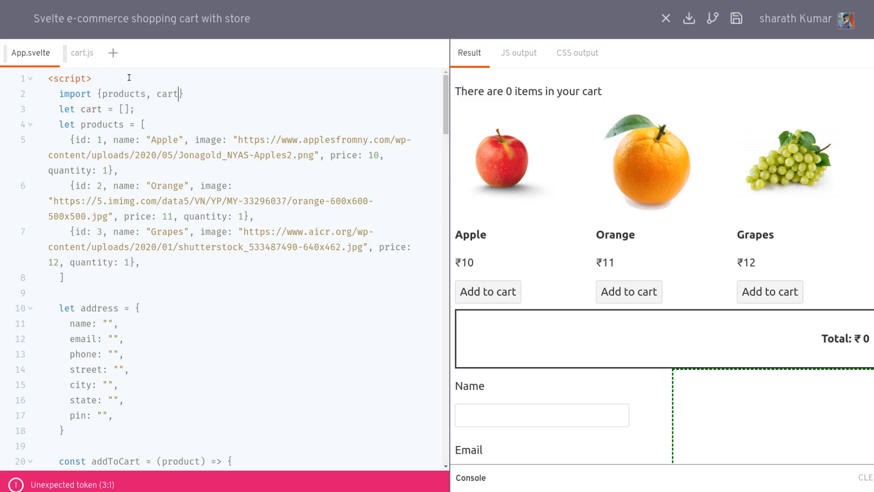
{"action": "type", "text": ", address"}
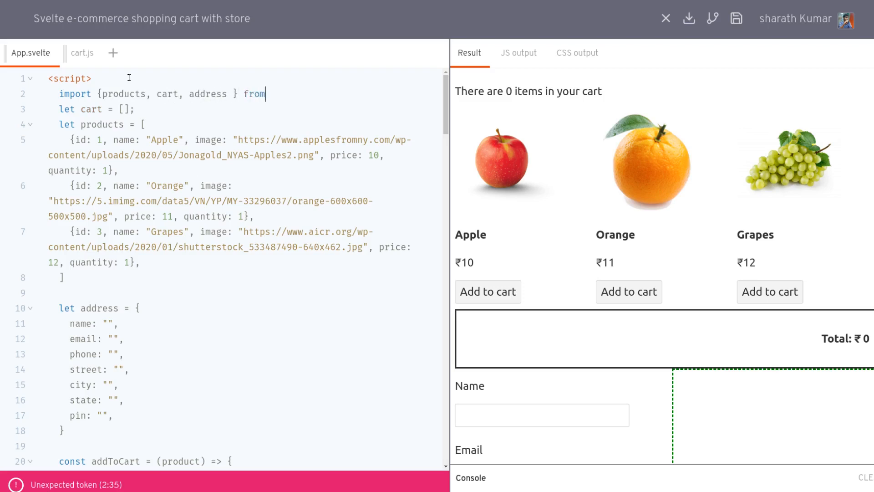
{"action": "type", "text": "\"./\""}
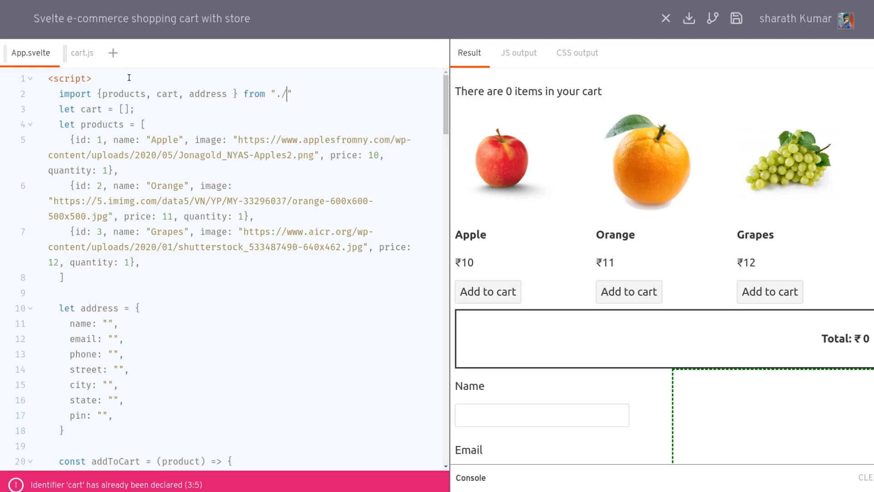
{"action": "type", "text": "cart.js"}
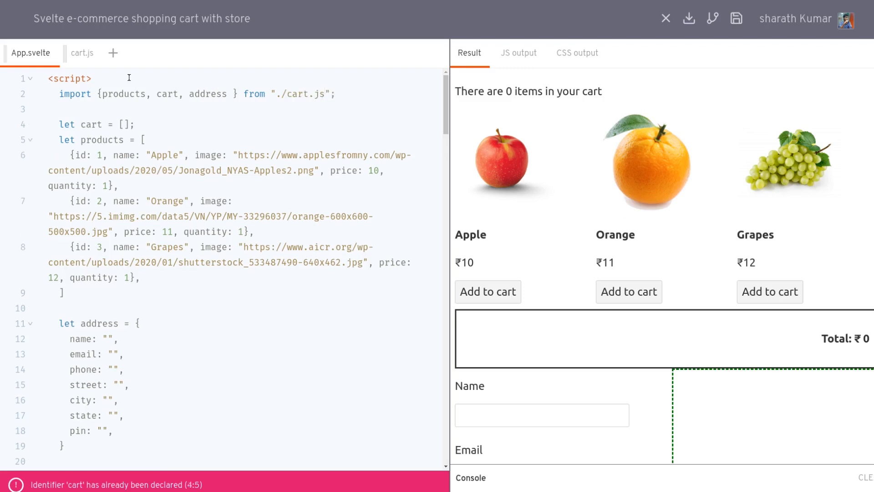
{"action": "type", "text": "consol"}
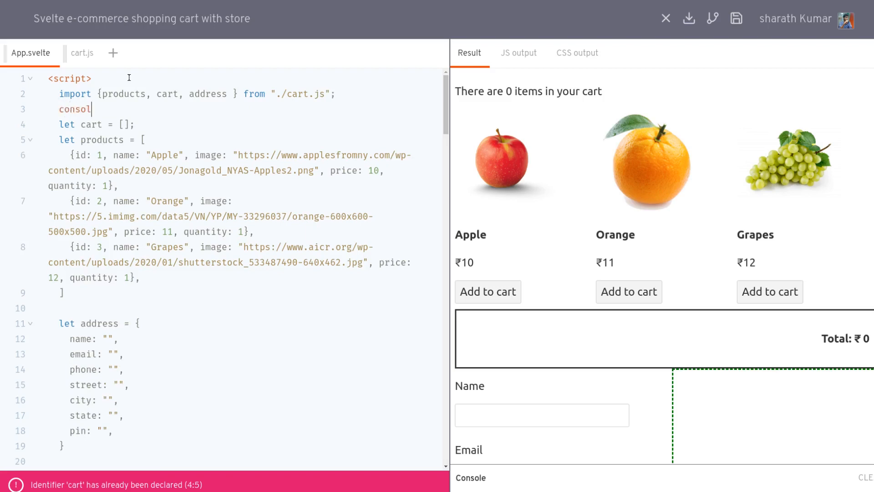
Add console.log($products); below the import and select the local products array declaration
{"action": "type", "text": "e.log()"}
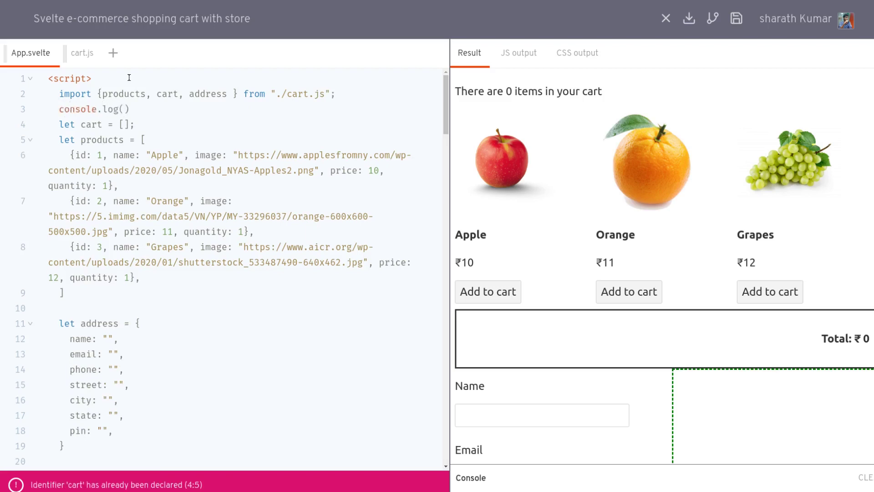
{"action": "left_click", "coordinate": [122, 109]}
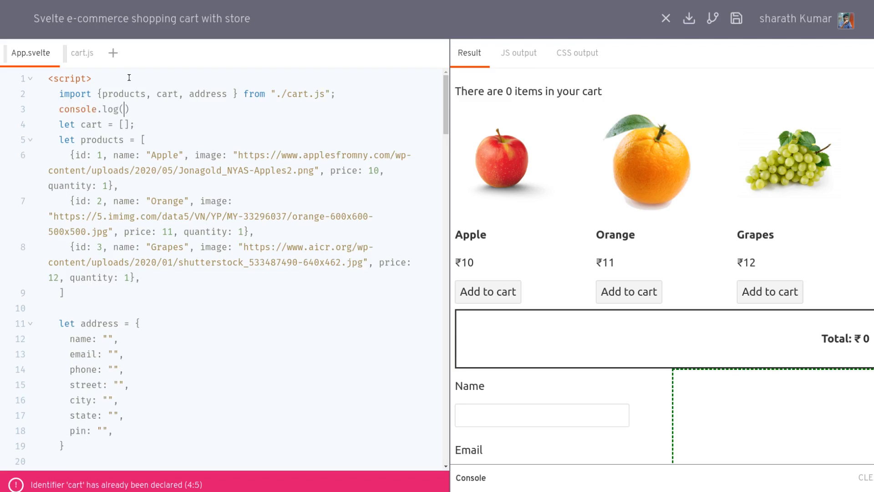
{"action": "type", "text": "$"}
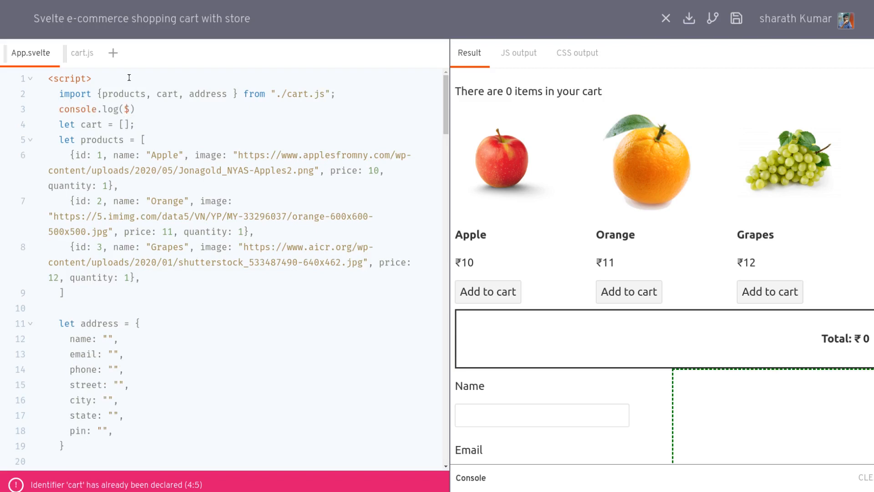
{"action": "type", "text": "products"}
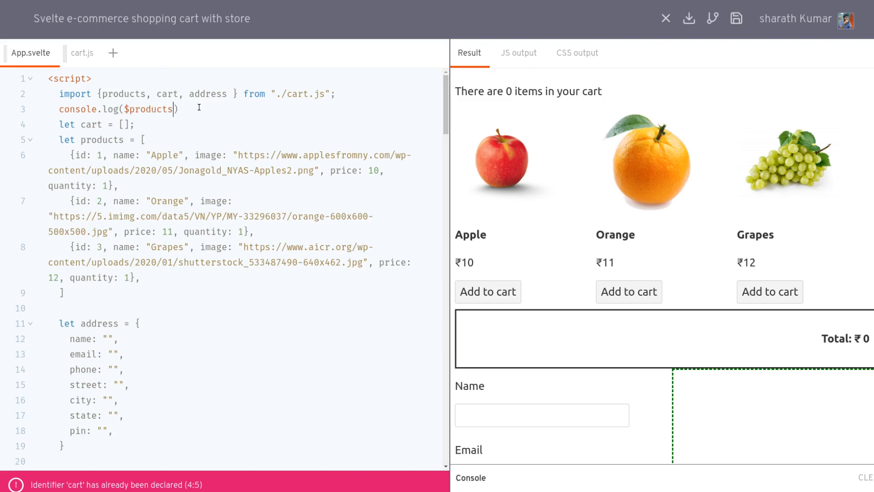
{"action": "type", "text": ";"}
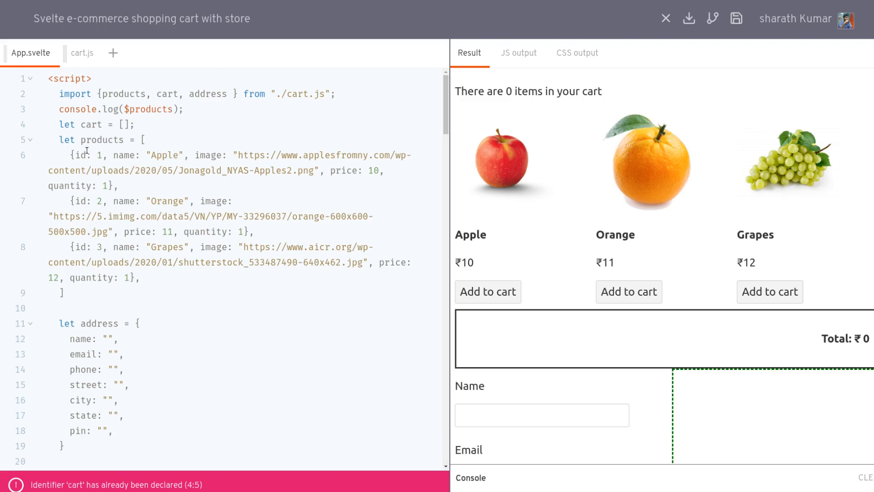
{"action": "left_click_drag", "start_coordinate": [60, 124], "coordinate": [65, 292]}
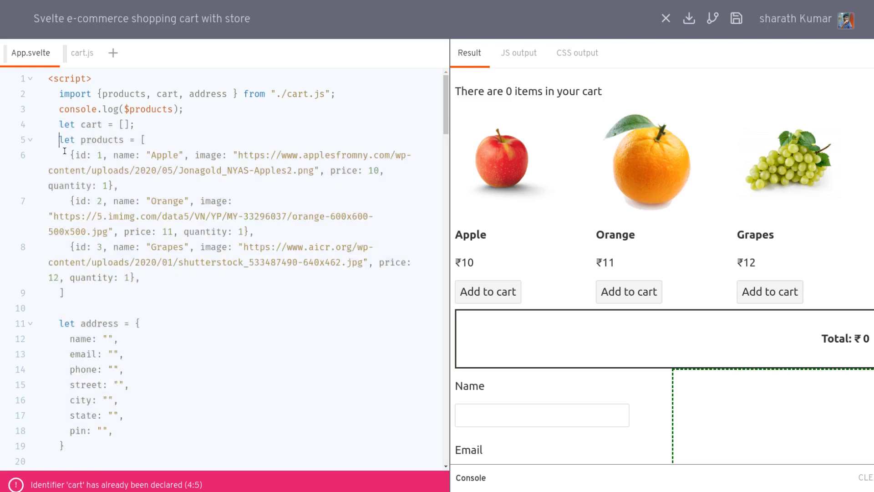
{"action": "left_click_drag", "start_coordinate": [61, 140], "coordinate": [67, 293]}
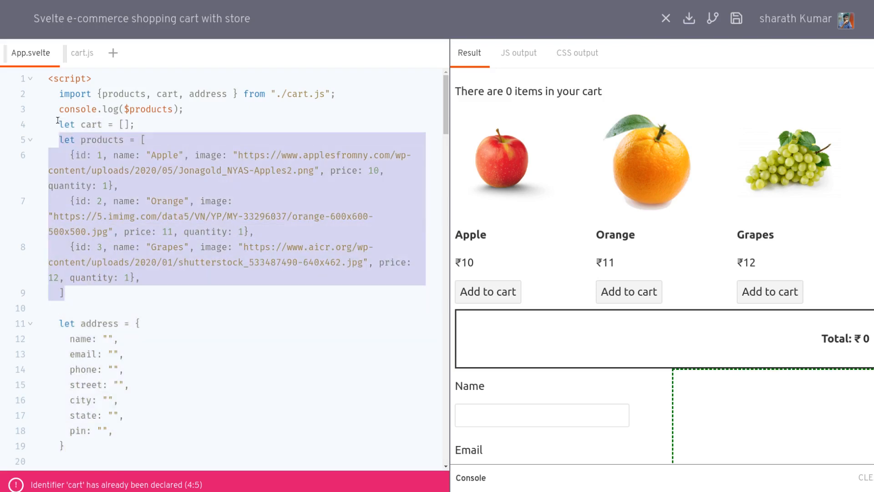
Comment out the local products and cart declarations with Ctrl+/ and select the address object
{"action": "key", "text": "Ctrl+/"}
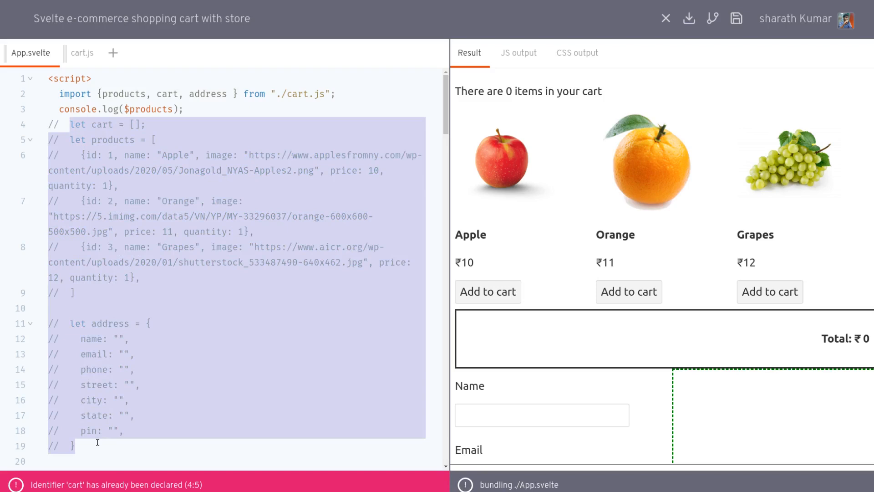
{"action": "scroll", "scroll_direction": "down", "scroll_amount": 3}
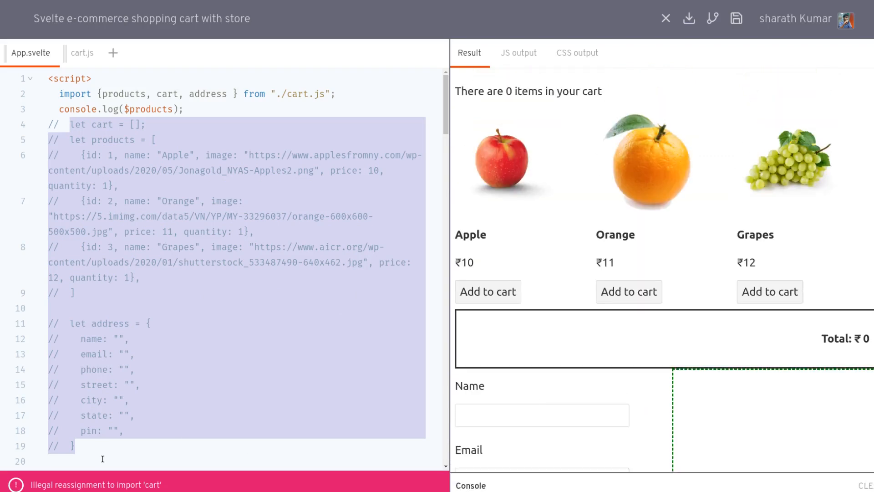
{"action": "scroll", "scroll_direction": "down", "scroll_amount": 3}
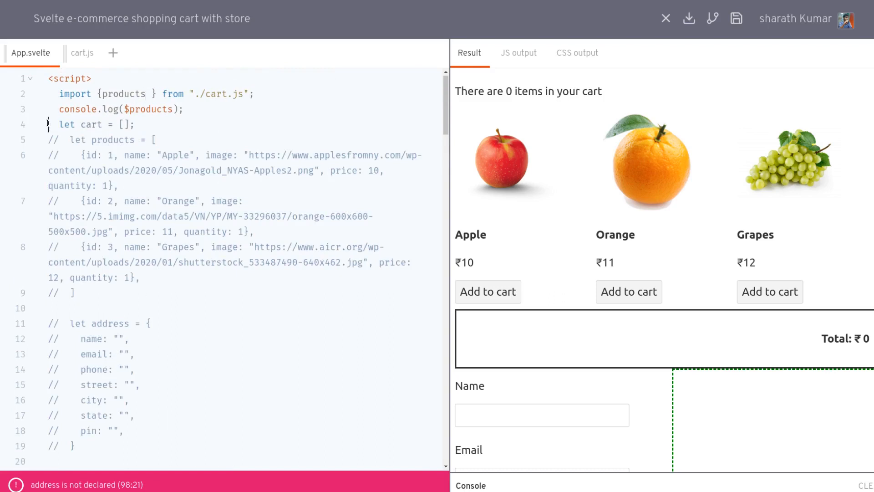
{"action": "left_click_drag", "start_coordinate": [50, 323], "coordinate": [95, 442]}
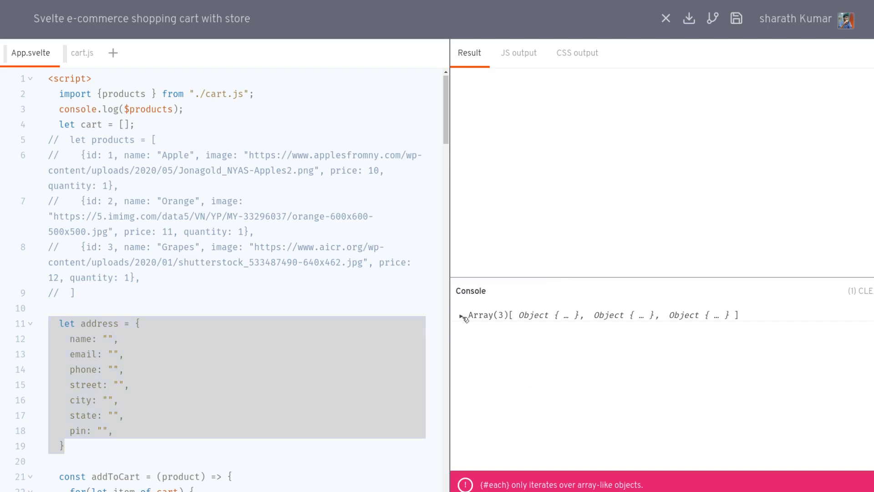
Expand the logged three-item products array in the Console and select the import line to trim it
{"action": "left_click", "coordinate": [461, 314]}
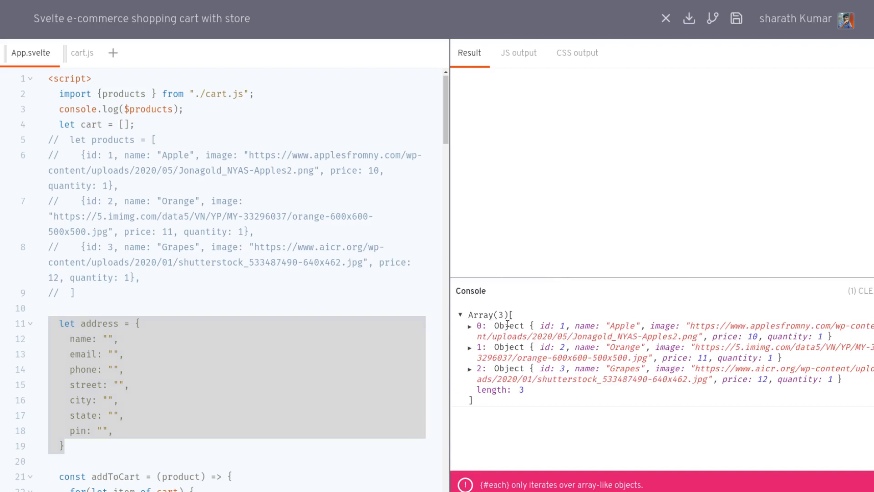
{"action": "left_click", "coordinate": [187, 110]}
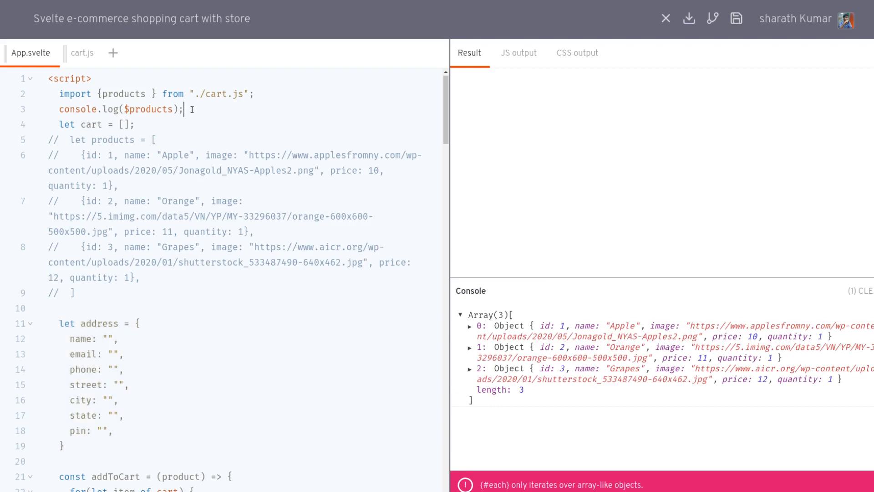
{"action": "triple_click", "coordinate": [118, 109]}
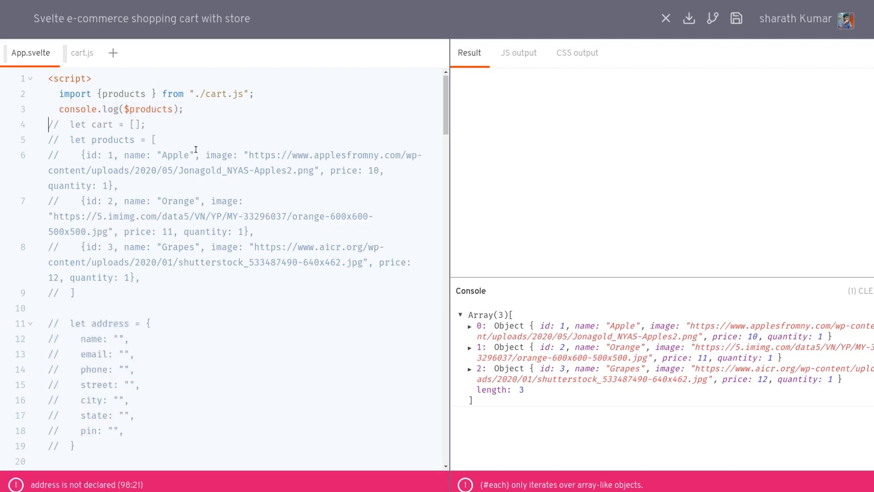
Restore cart and address to the import and switch cart functions, total and checkout to $cart and $address
{"action": "type", "text": ", cart, address"}
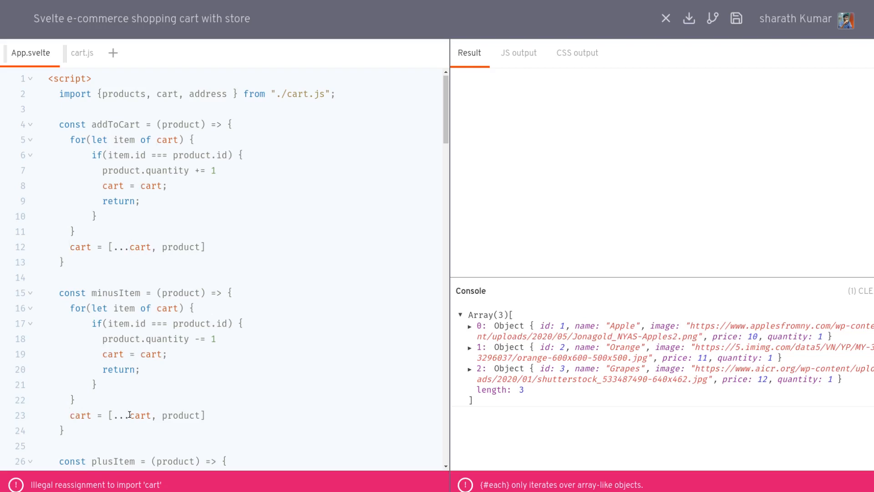
{"action": "mouse_move", "coordinate": [195, 396]}
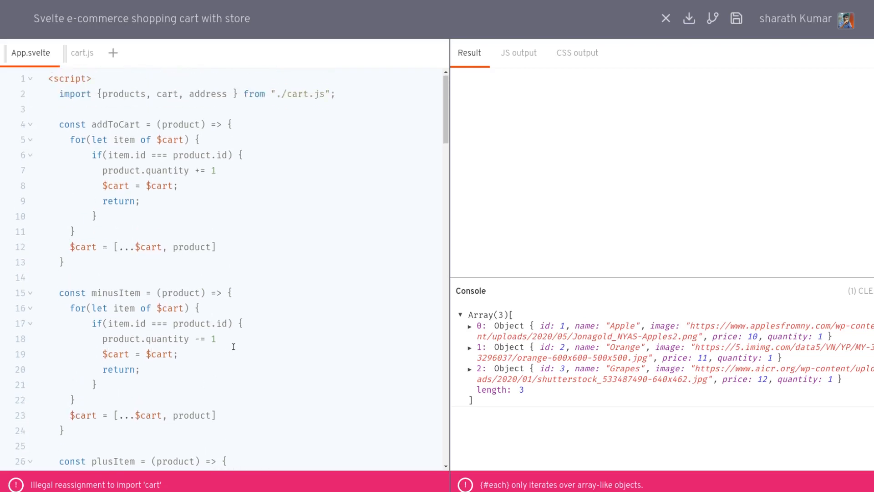
{"action": "scroll", "scroll_direction": "down", "scroll_amount": 3}
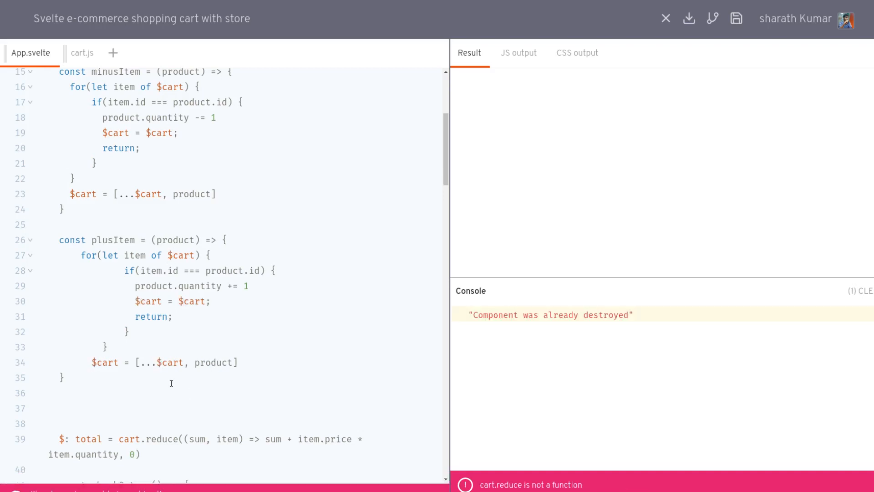
{"action": "scroll", "scroll_direction": "down", "scroll_amount": 3}
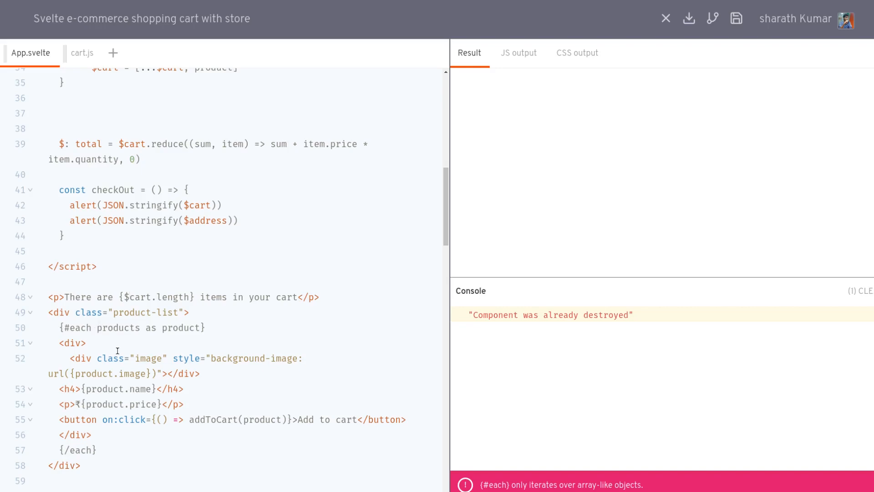
Prefix the cart each-block and address bind:value references with $ so markup reads the stores
{"action": "type", "text": "$"}
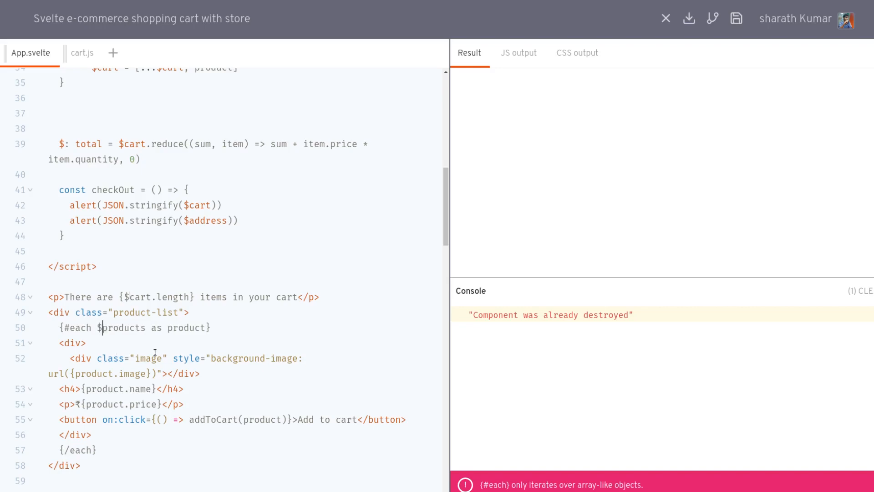
{"action": "scroll", "scroll_direction": "down", "scroll_amount": 3}
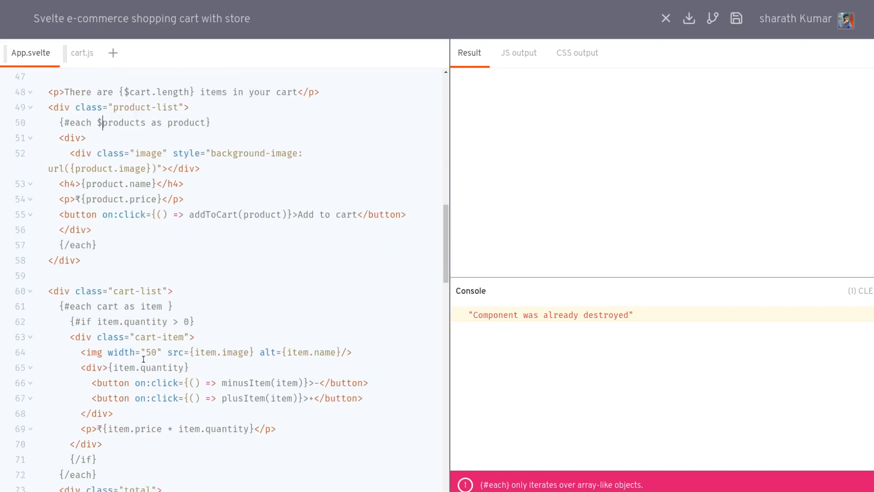
{"action": "scroll", "scroll_direction": "down", "scroll_amount": 3}
{"action": "type", "text": "$"}
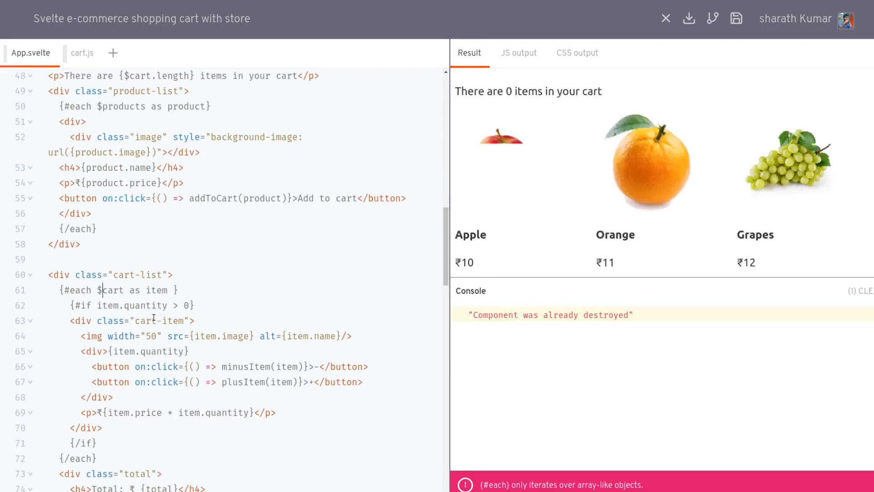
{"action": "scroll", "scroll_direction": "down", "scroll_amount": 3}
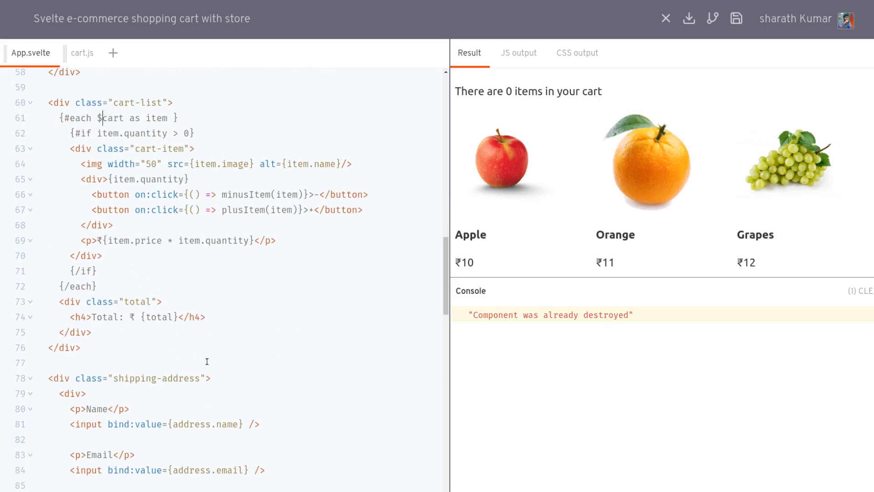
{"action": "scroll", "scroll_direction": "down", "scroll_amount": 3}
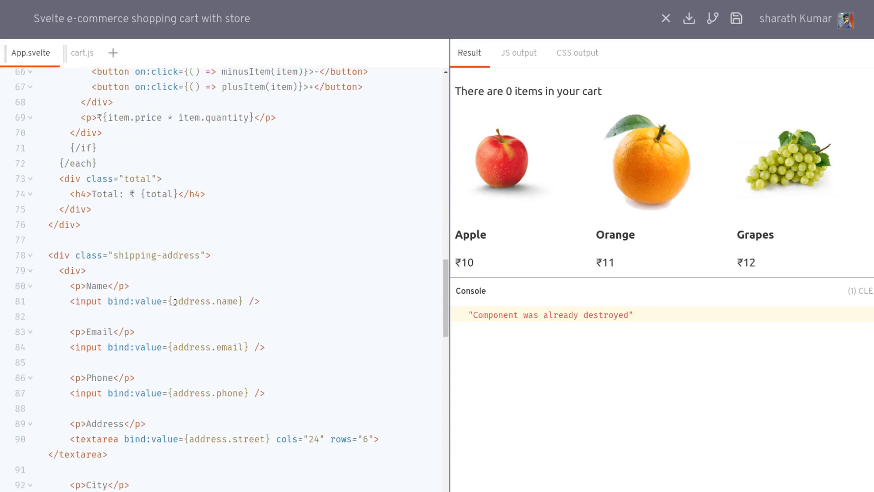
{"action": "mouse_move", "coordinate": [174, 393]}
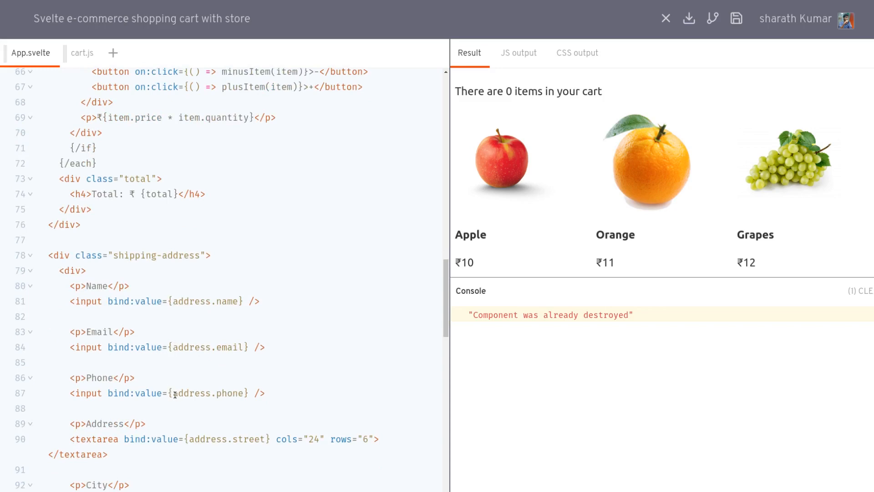
{"action": "scroll", "scroll_direction": "down", "scroll_amount": 3}
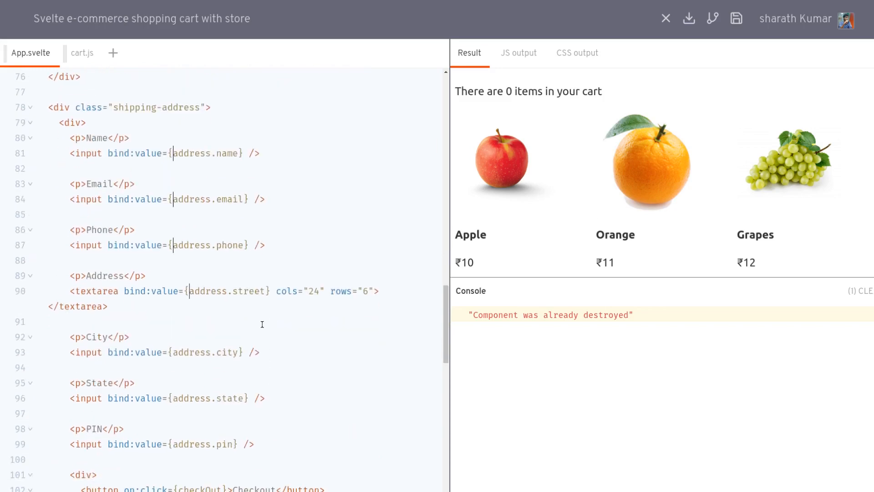
{"action": "scroll", "scroll_direction": "down", "scroll_amount": 3}
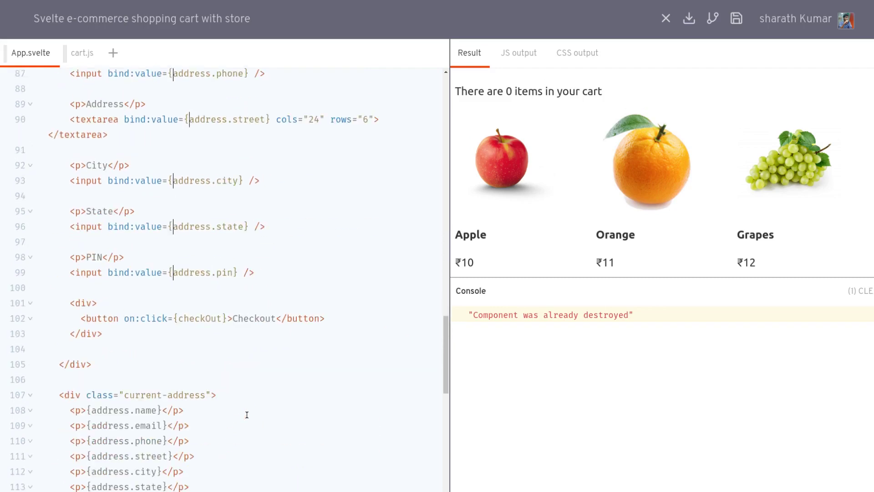
{"action": "scroll", "scroll_direction": "down", "scroll_amount": 3}
{"action": "type", "text": "$"}
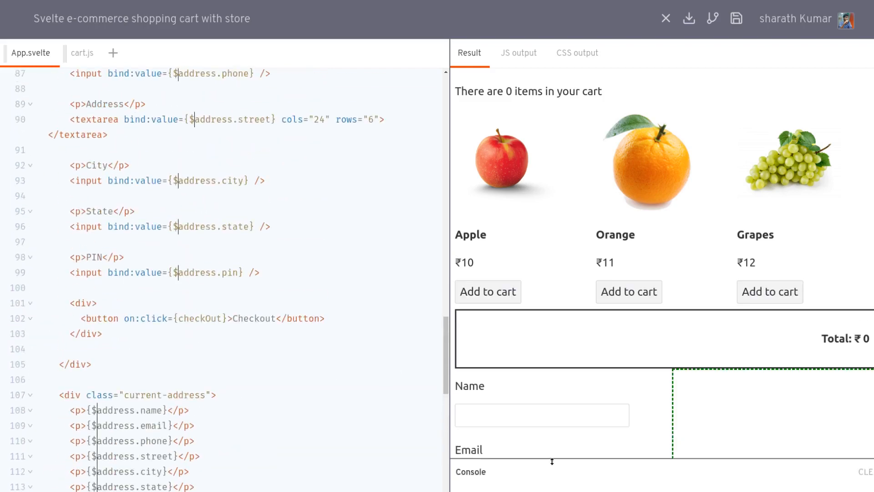
Add Grapes to the cart for a ₹12 total and fill the address fields with 'asdasdas' and 'asdasda'
{"action": "scroll", "scroll_direction": "down", "scroll_amount": 3}
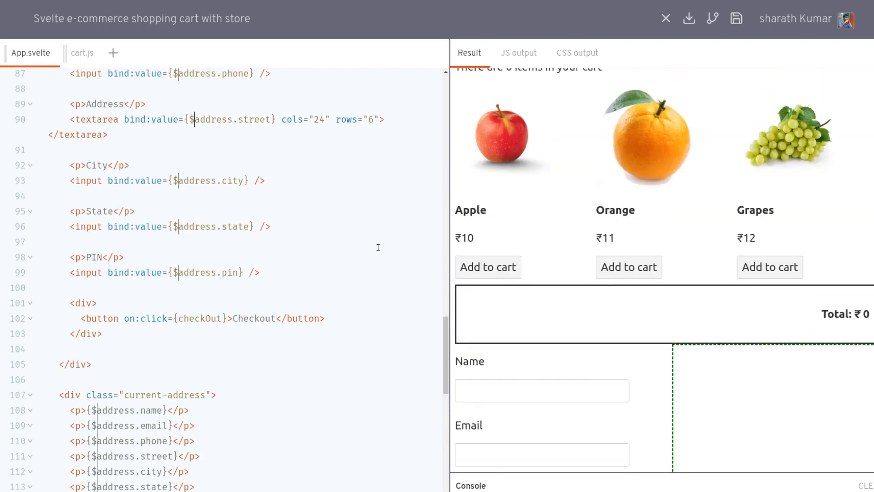
{"action": "left_click", "coordinate": [488, 267]}
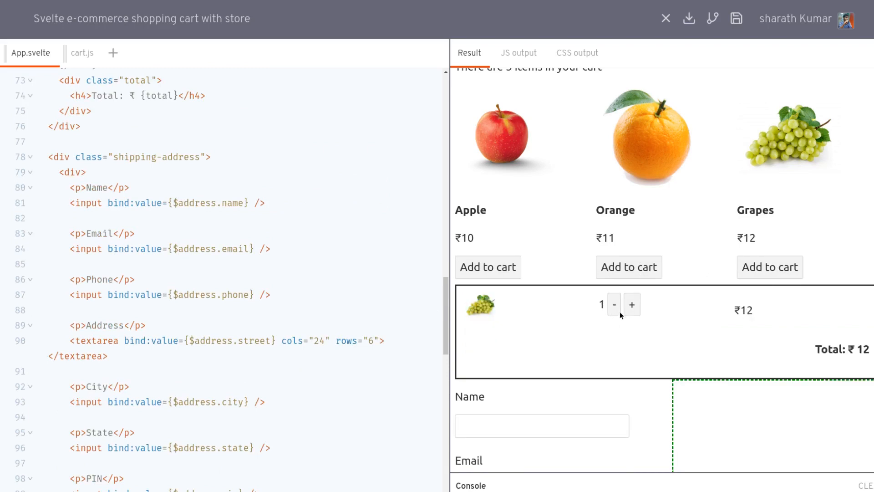
{"action": "type", "text": "asdasdas"}
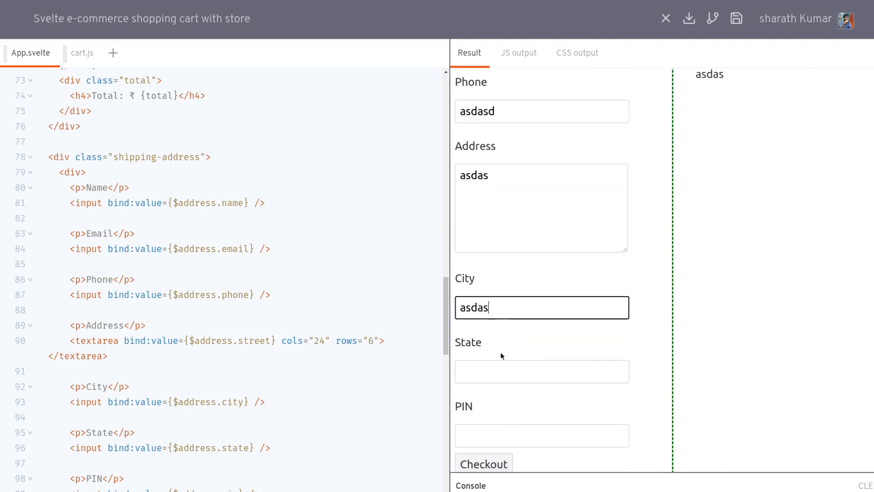
{"action": "type", "text": "asdasda"}
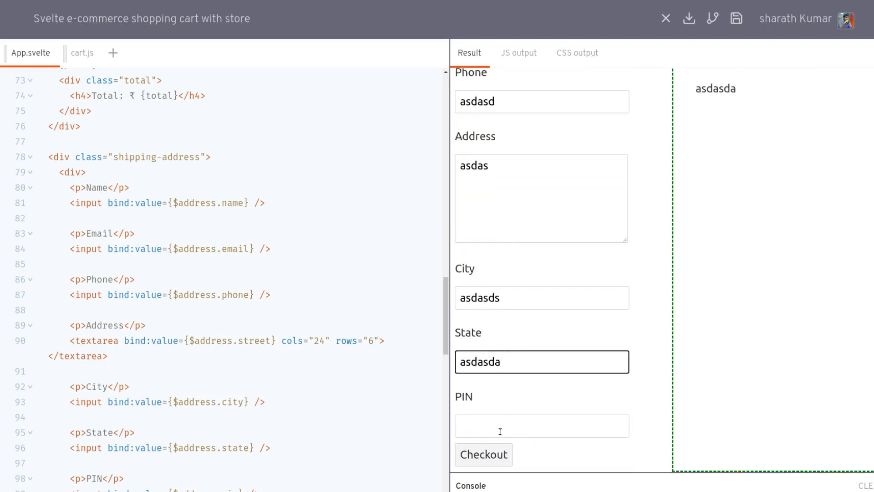
Check out and dismiss the cart-contents and shipping-address alerts
{"action": "left_click", "coordinate": [483, 454]}
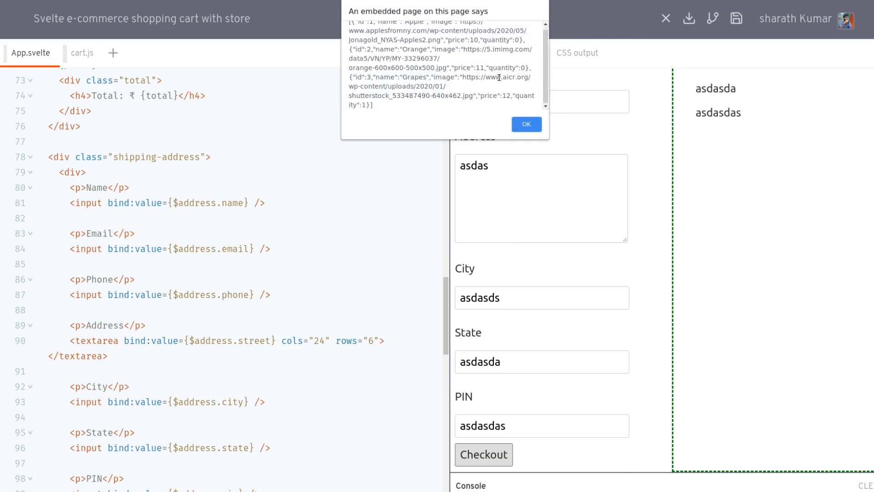
{"action": "left_click", "coordinate": [526, 124]}
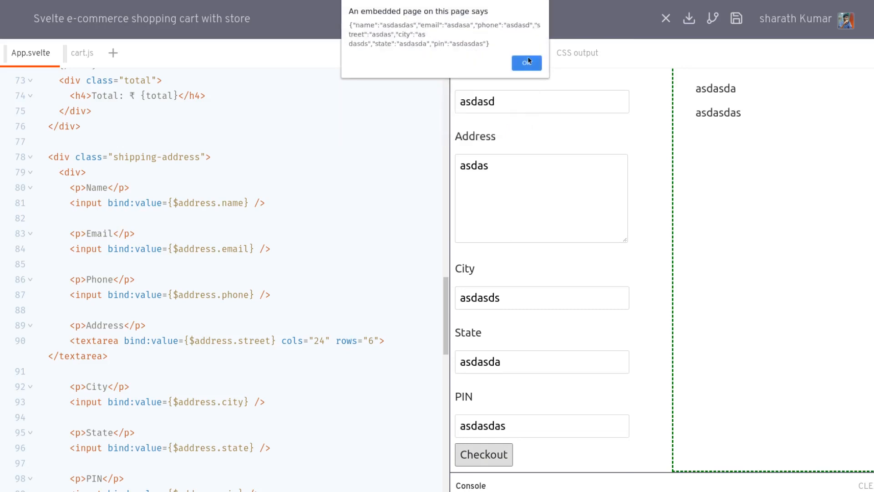
{"action": "left_click", "coordinate": [526, 63]}
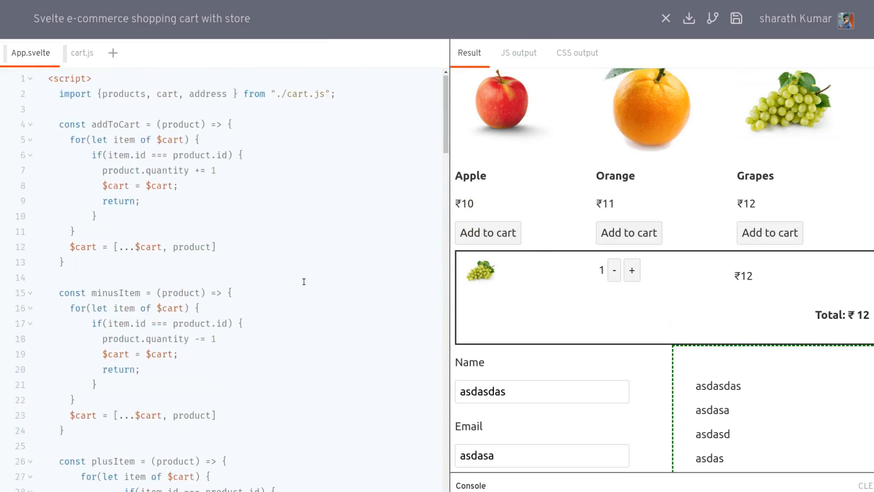
{"action": "mouse_move", "coordinate": [310, 157]}
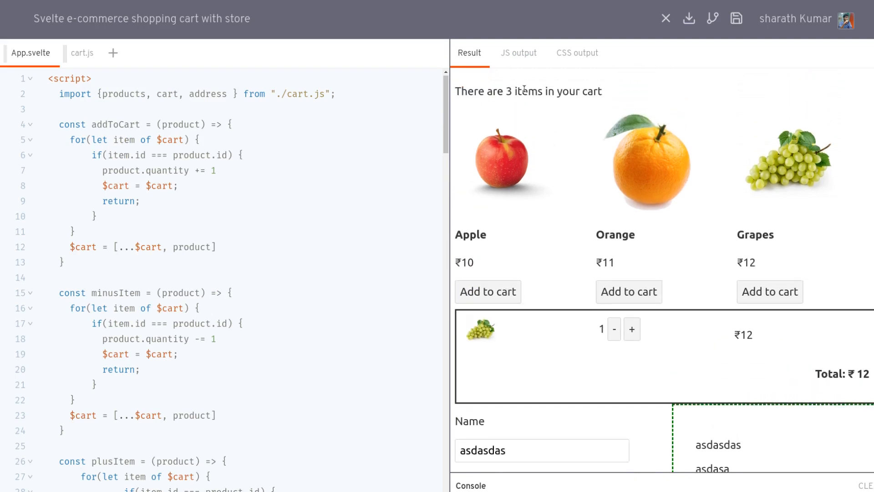
{"action": "mouse_move", "coordinate": [818, 126]}
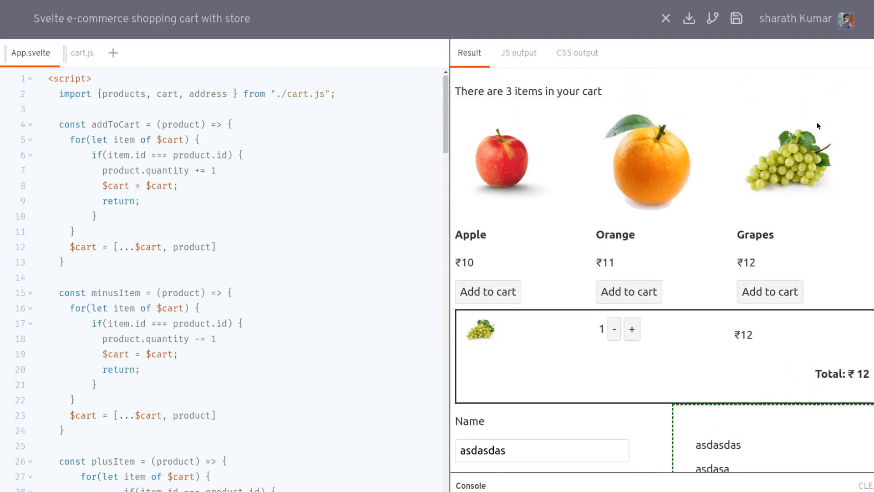
{"action": "mouse_move", "coordinate": [536, 167]}
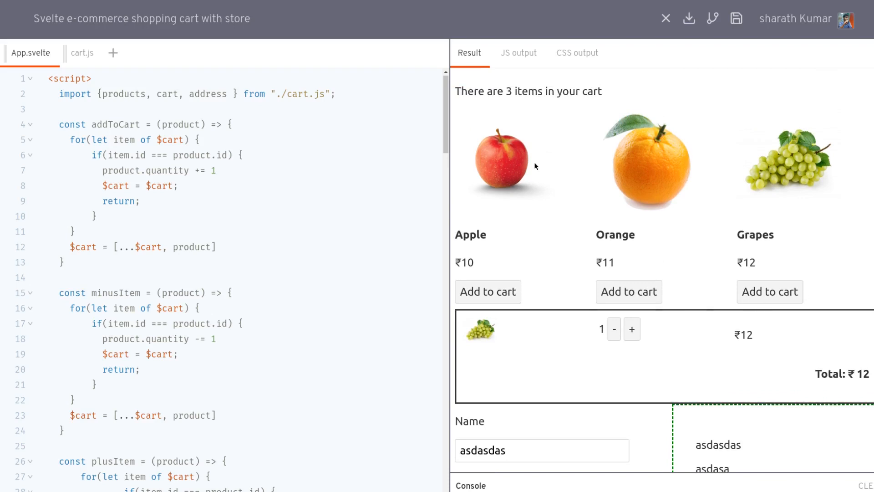
{"action": "scroll", "scroll_direction": "down", "scroll_amount": 3}
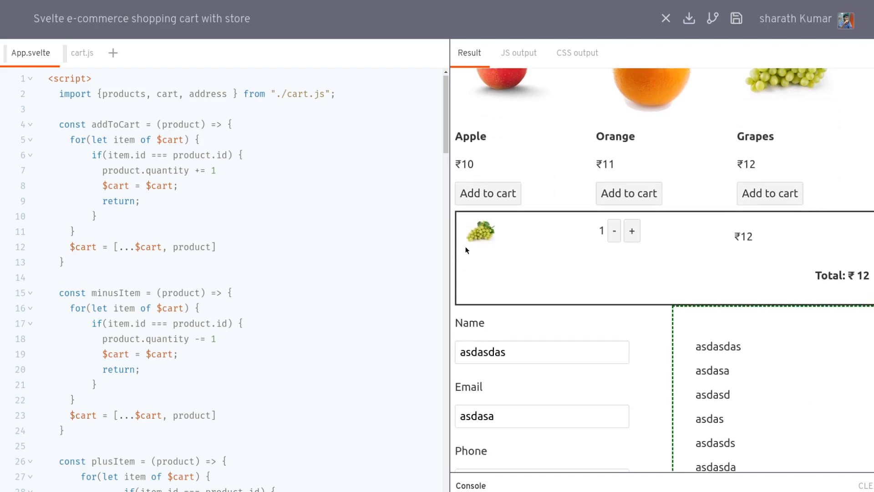
{"action": "scroll", "scroll_direction": "down", "scroll_amount": 3}
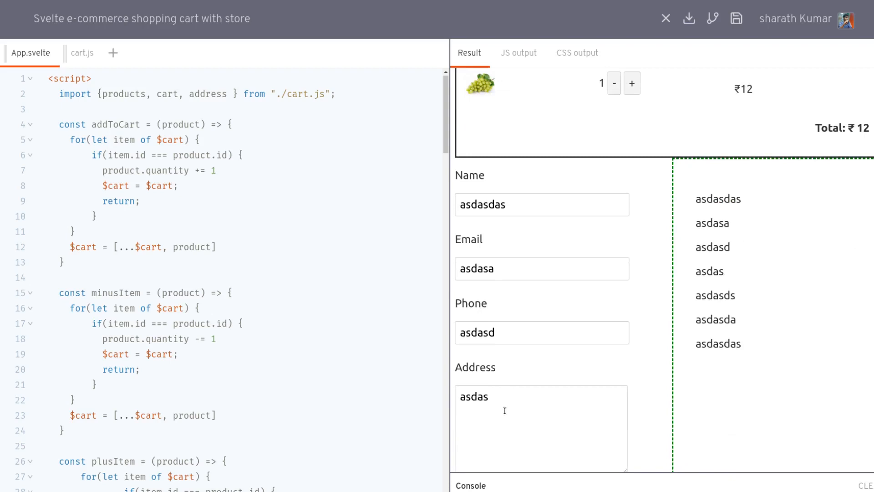
{"action": "scroll", "scroll_direction": "down", "scroll_amount": 3}
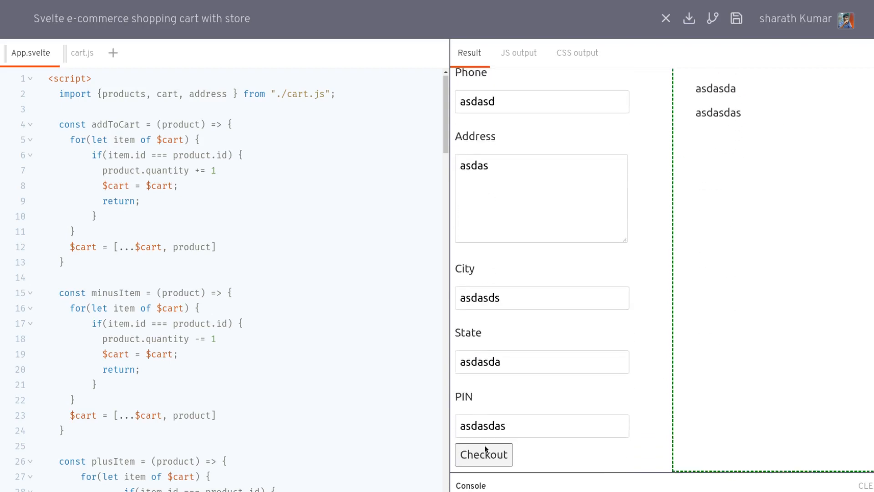
{"action": "mouse_move", "coordinate": [501, 466]}
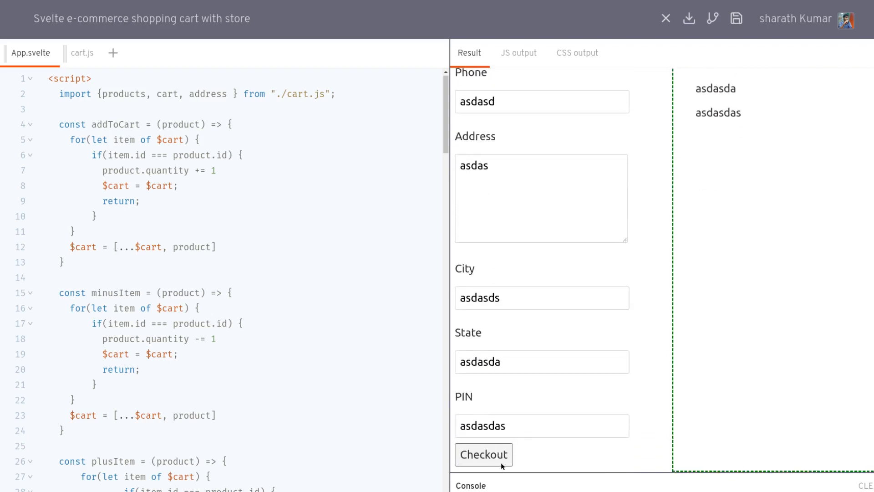